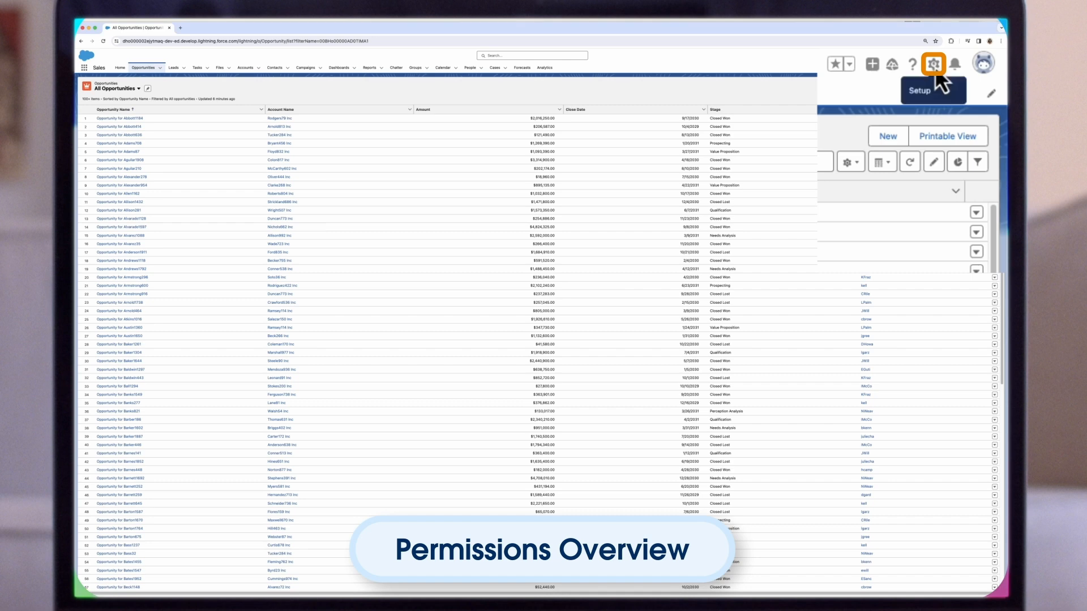
Open Setup, search 'users' in Quick Find, and go to Permission Sets.
{"action": "left_click", "coordinate": [933, 63]}
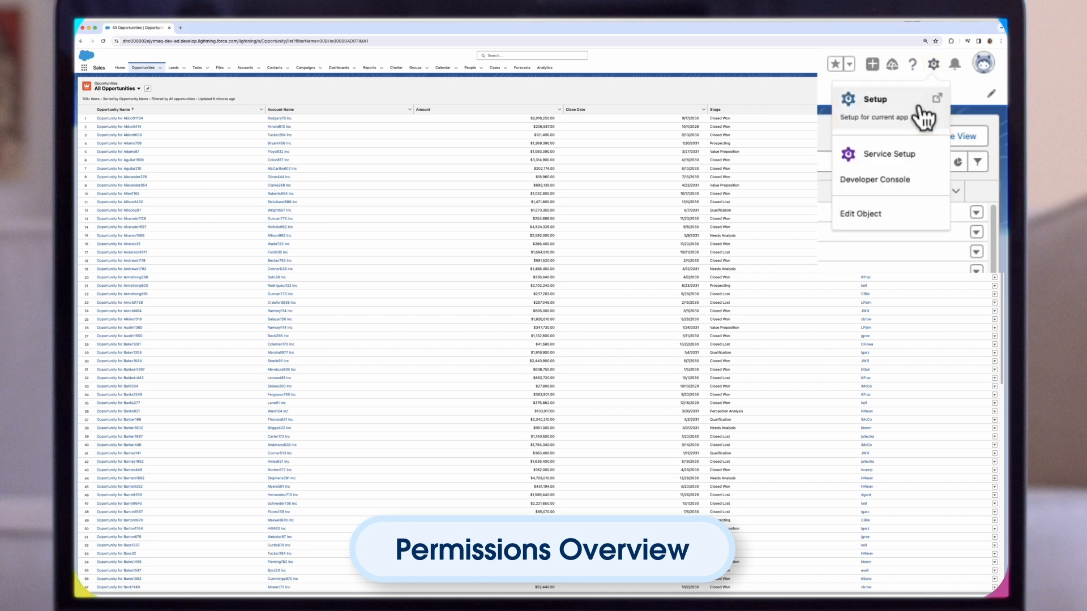
{"action": "left_click", "coordinate": [876, 99]}
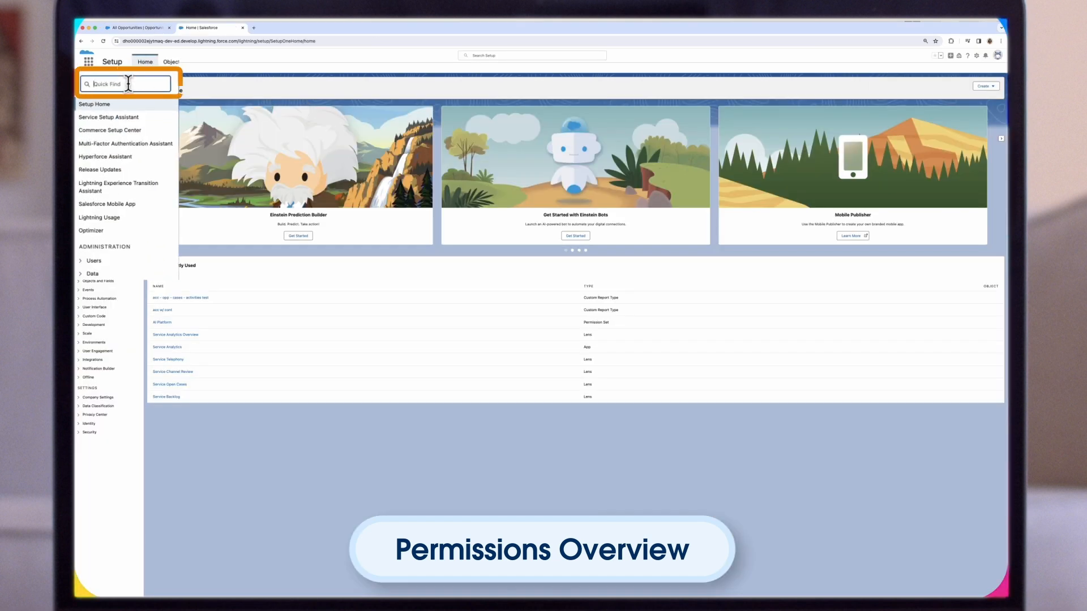
{"action": "type", "text": "users"}
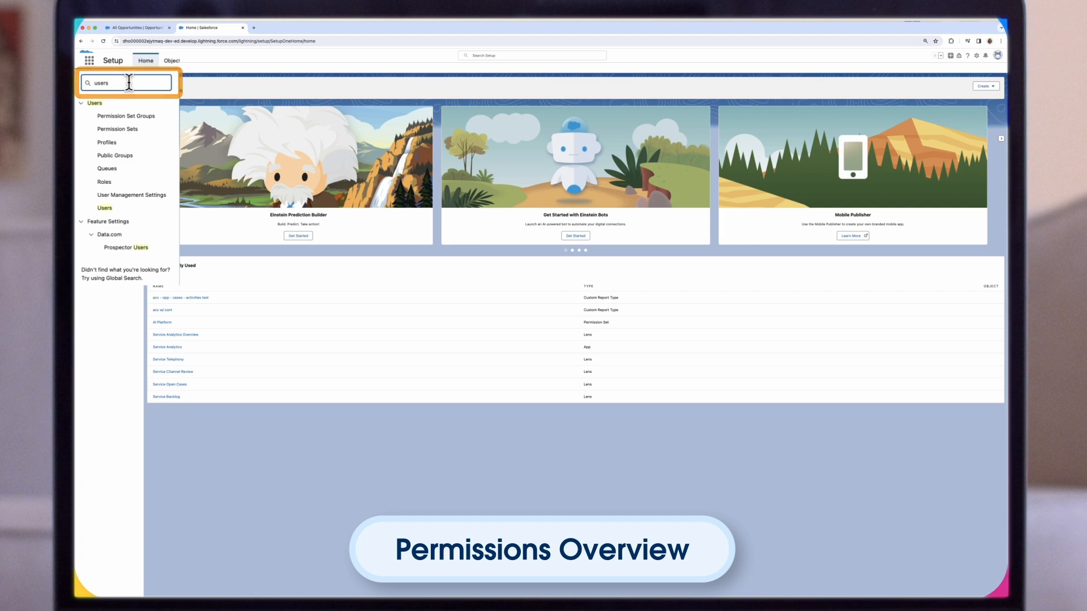
{"action": "left_click", "coordinate": [118, 129]}
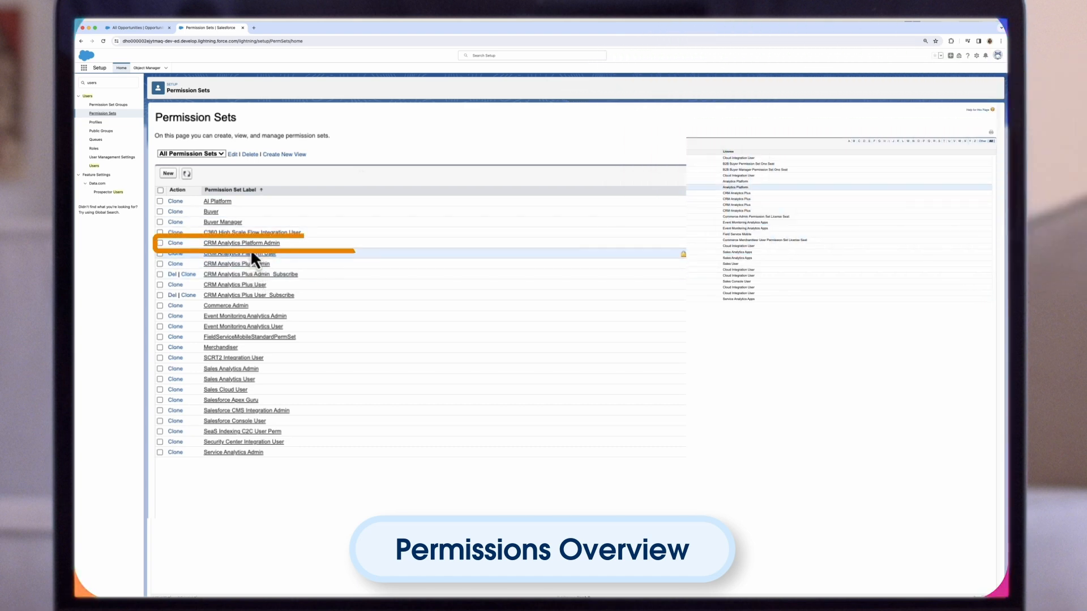
Assign CRM Analytics Platform Admin to the CEO user via Manage Assignments, then return to Permission Sets.
{"action": "left_click", "coordinate": [241, 243]}
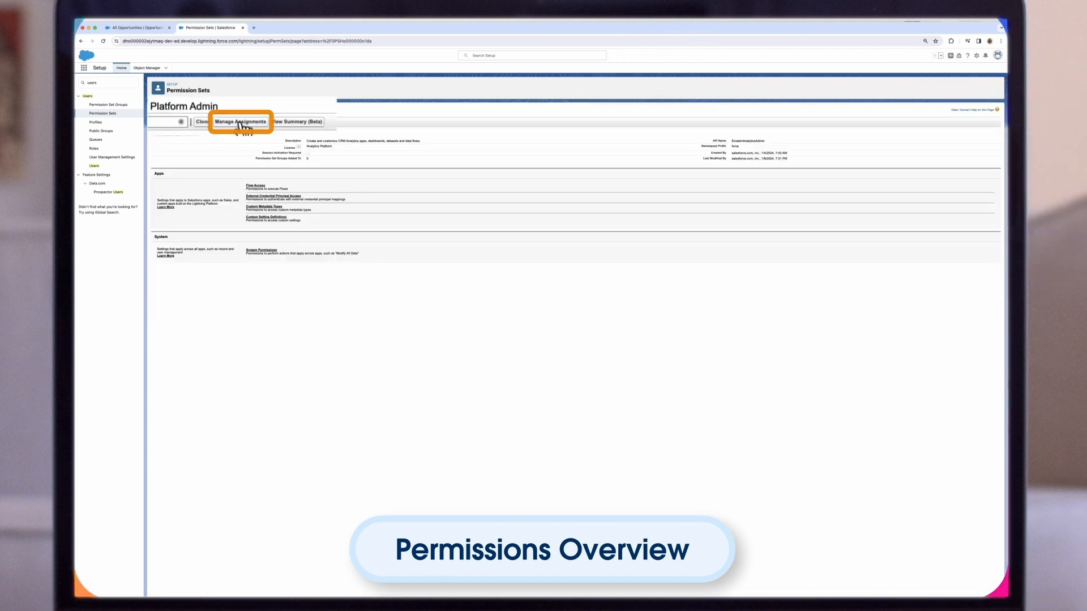
{"action": "left_click", "coordinate": [241, 123]}
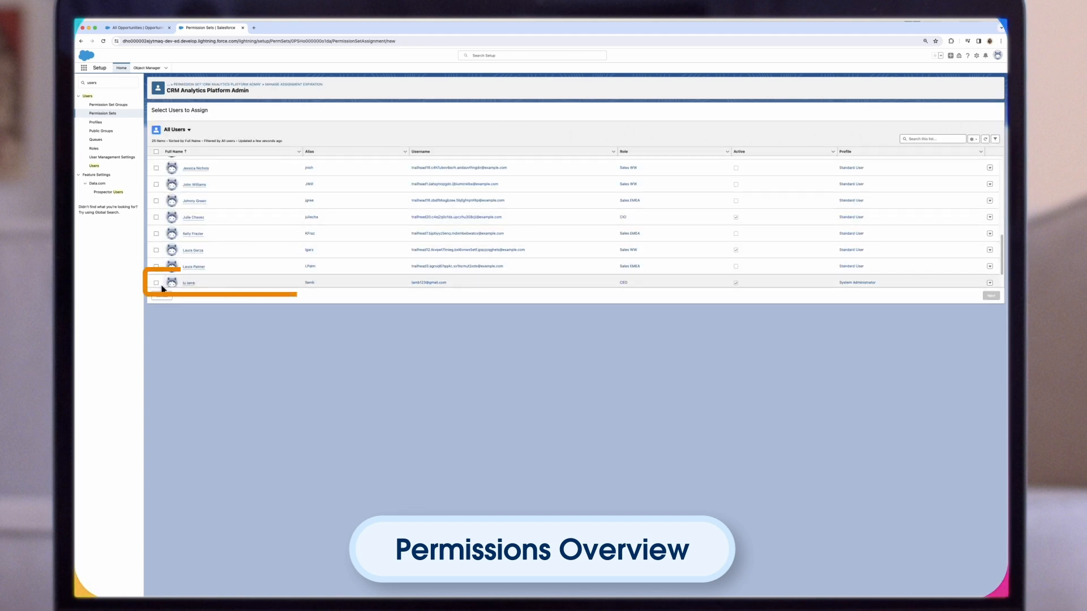
{"action": "left_click", "coordinate": [156, 282]}
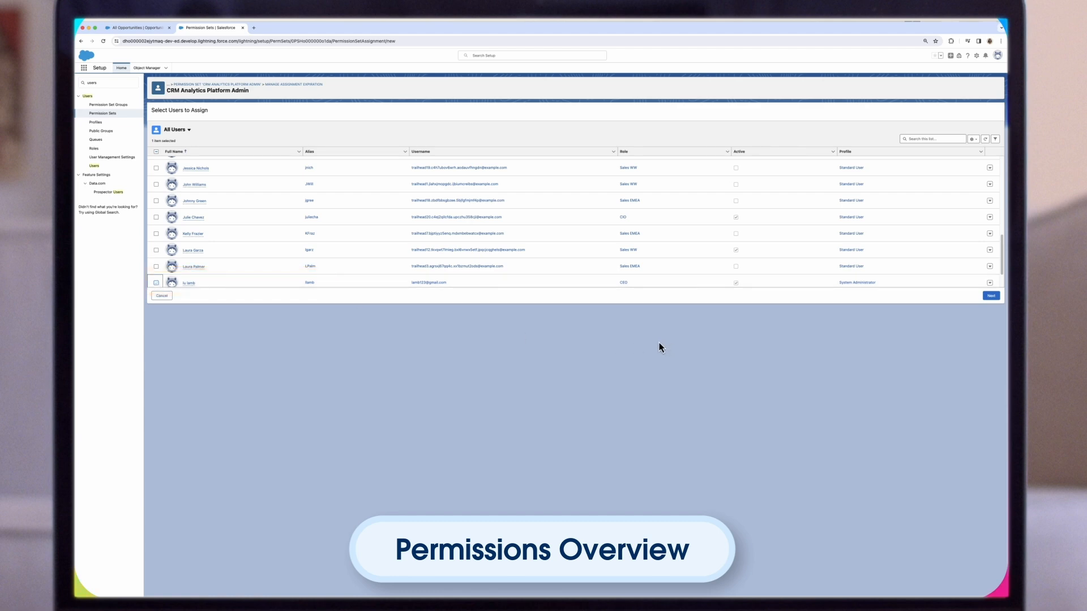
{"action": "left_click", "coordinate": [990, 297]}
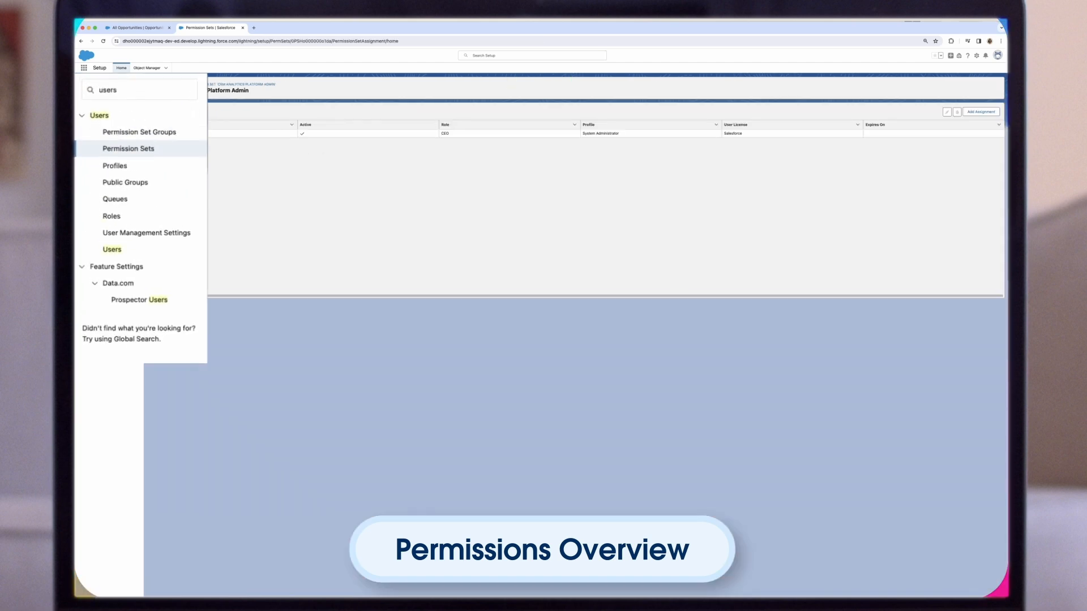
{"action": "left_click", "coordinate": [128, 148]}
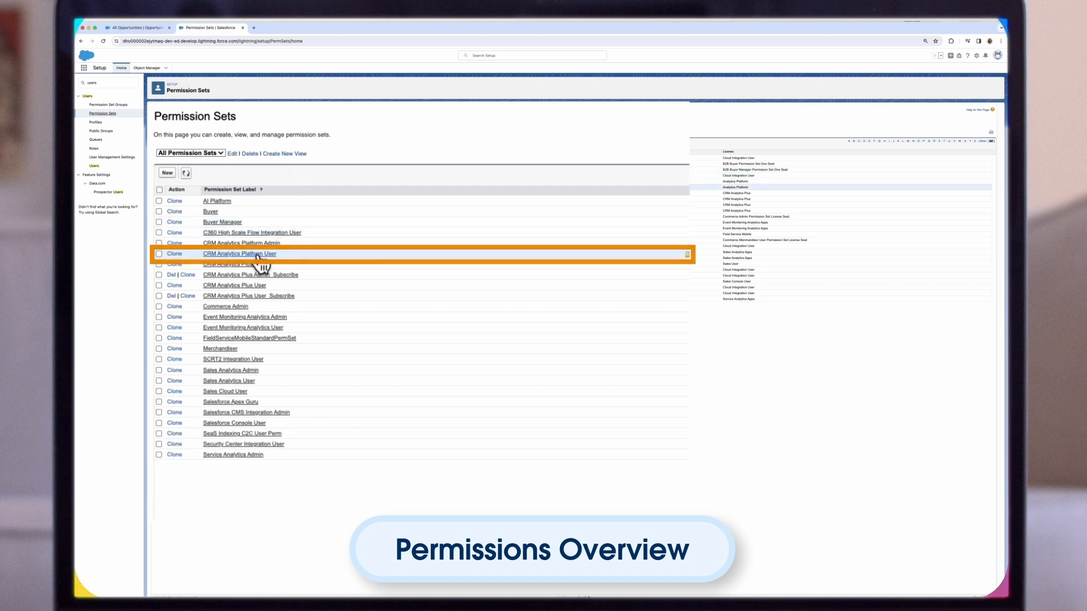
Add the CEO user to the CRM Analytics Platform User permission set's assignments.
{"action": "left_click", "coordinate": [238, 253]}
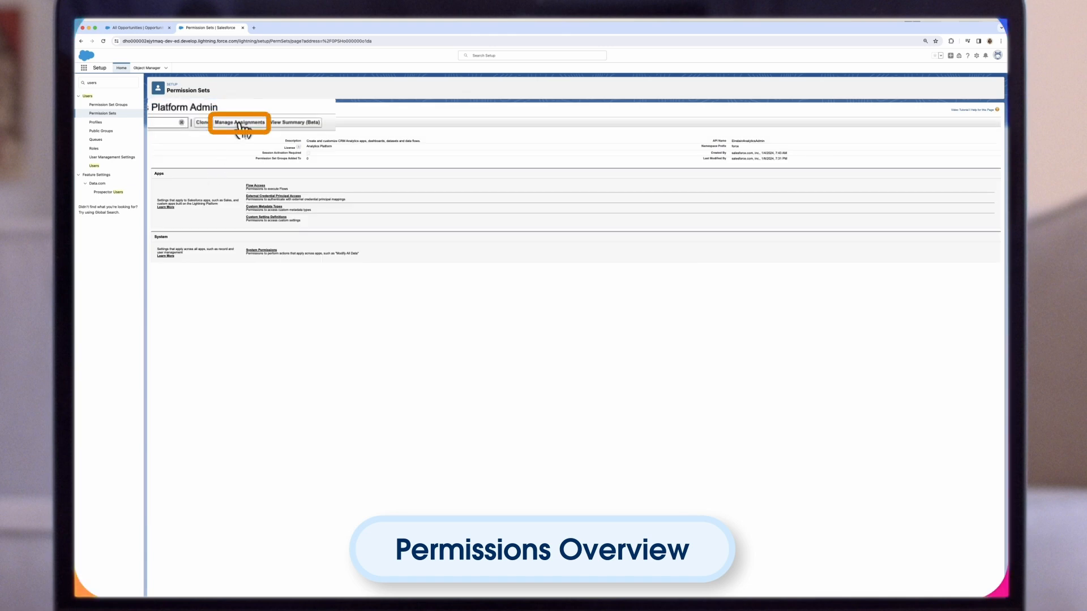
{"action": "left_click", "coordinate": [238, 123]}
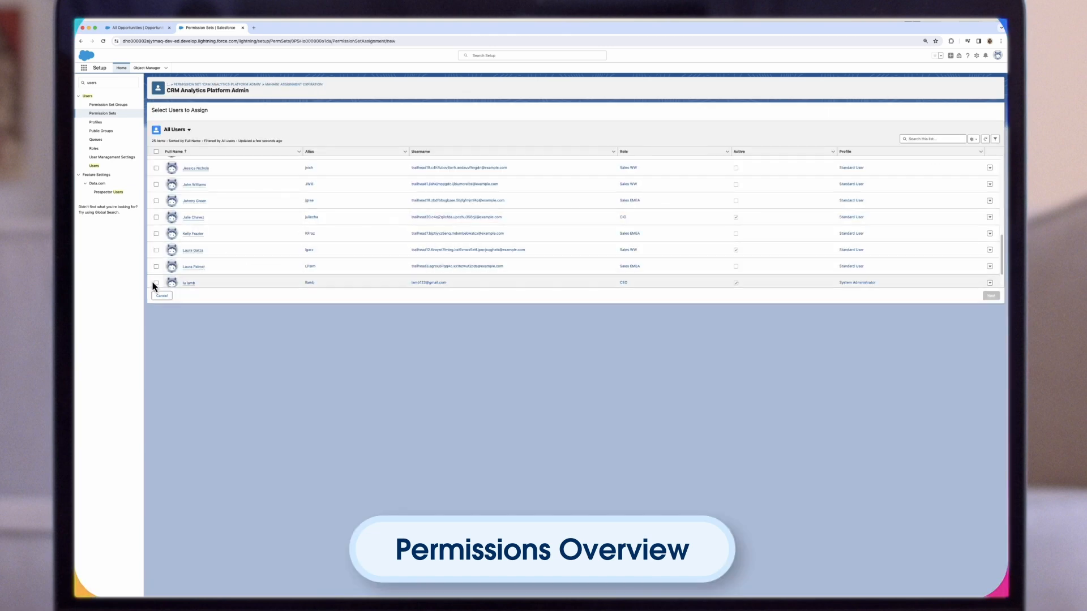
{"action": "left_click", "coordinate": [155, 283]}
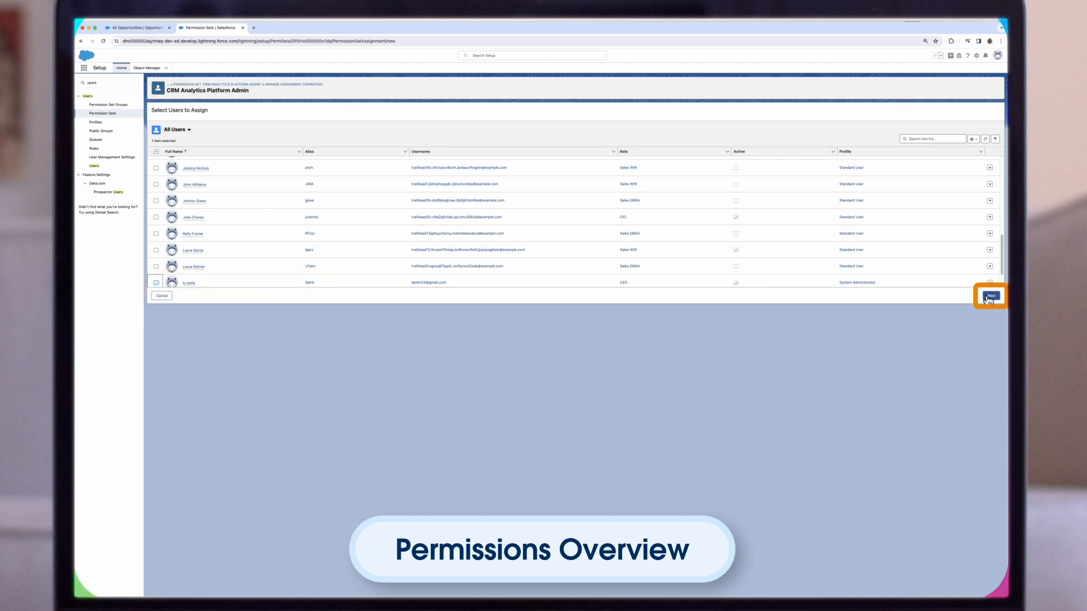
{"action": "left_click", "coordinate": [990, 295]}
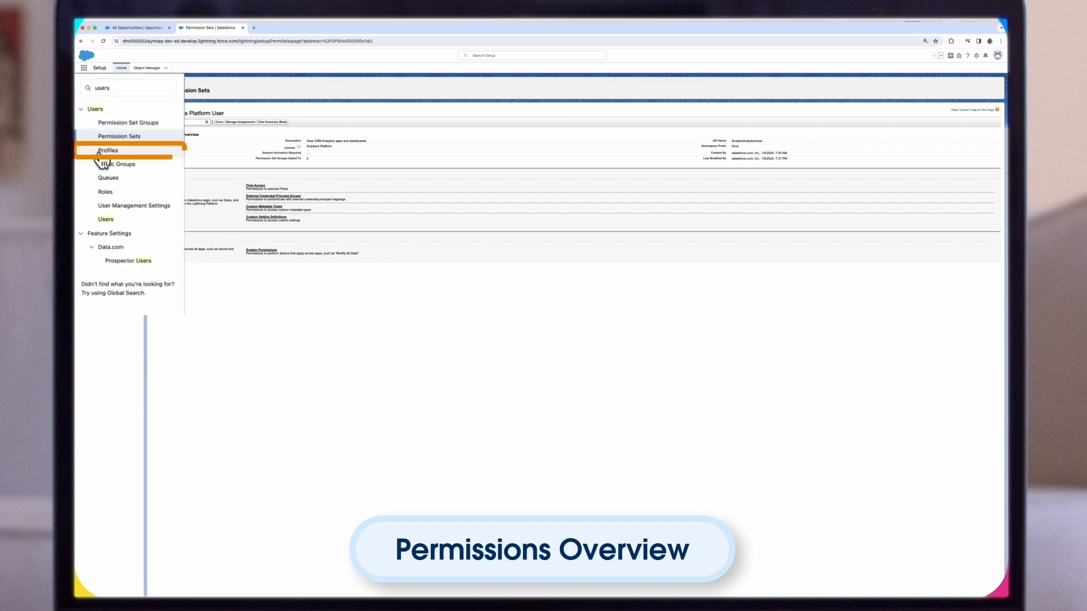
Open the Analytics Cloud profile from Profiles, then search 'anal' in Quick Find.
{"action": "left_click", "coordinate": [107, 151]}
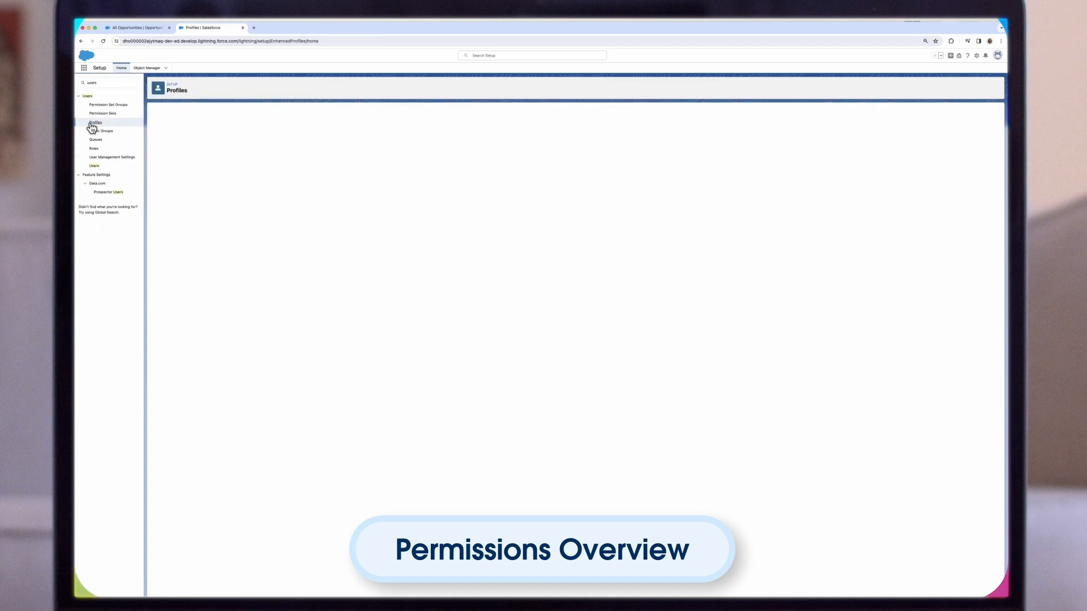
{"action": "left_click", "coordinate": [94, 123]}
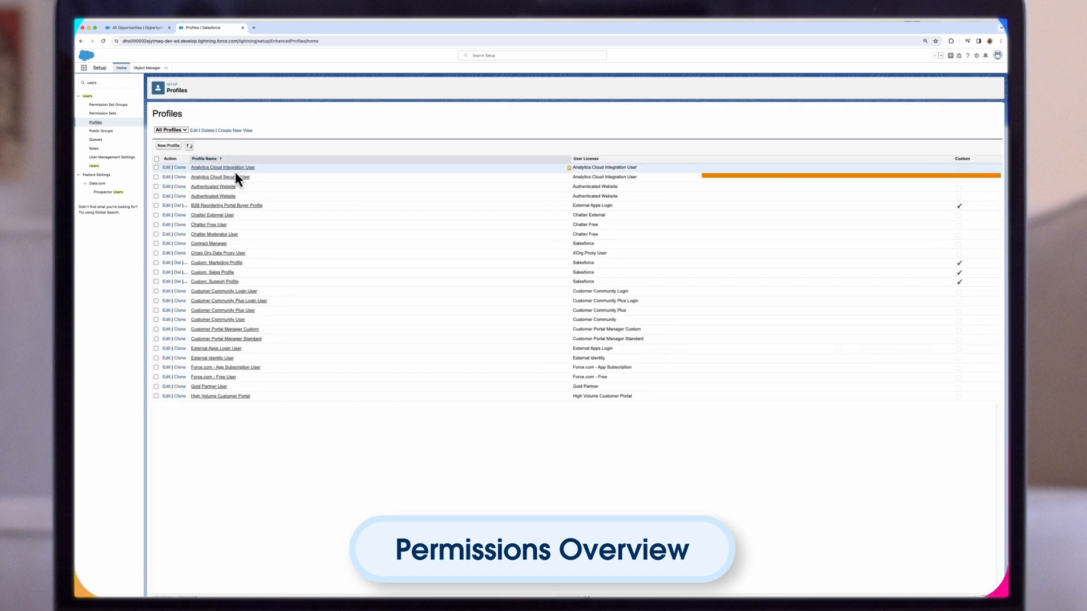
{"action": "left_click", "coordinate": [220, 177]}
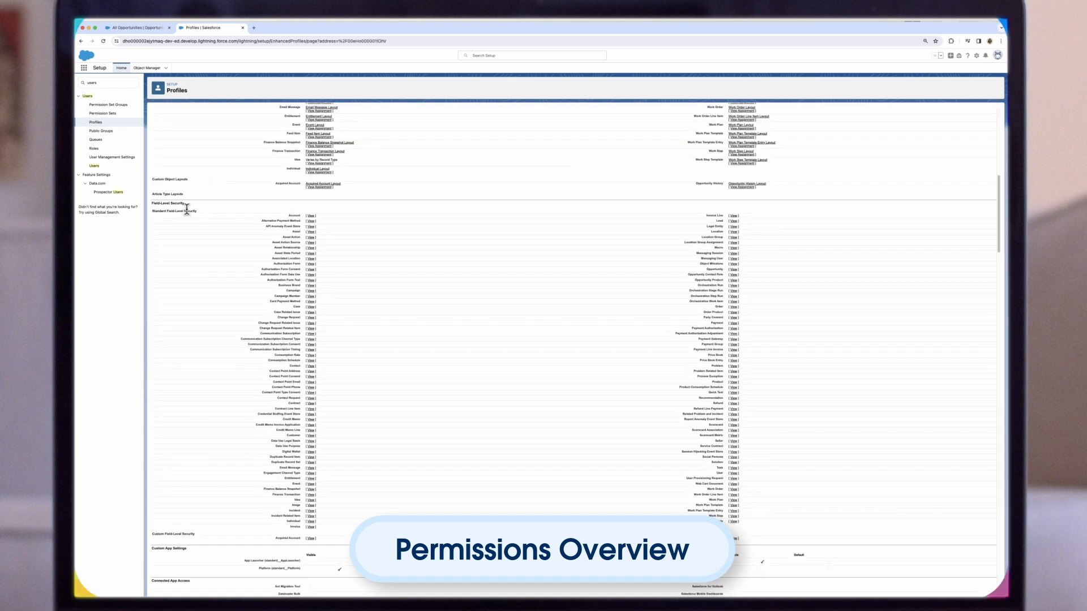
{"action": "mouse_move", "coordinate": [216, 225]}
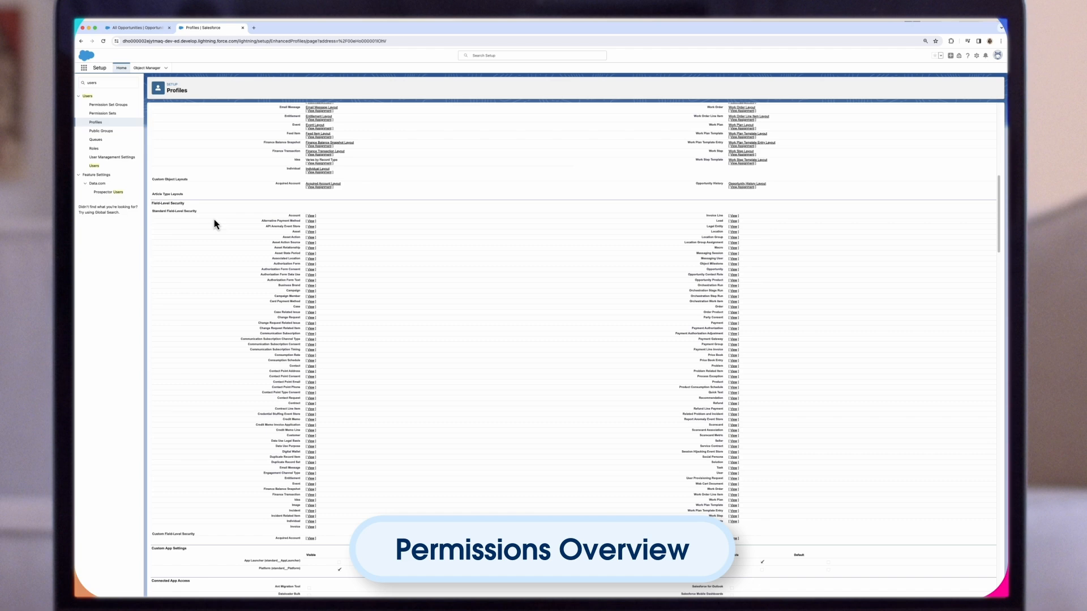
{"action": "type", "text": "anal"}
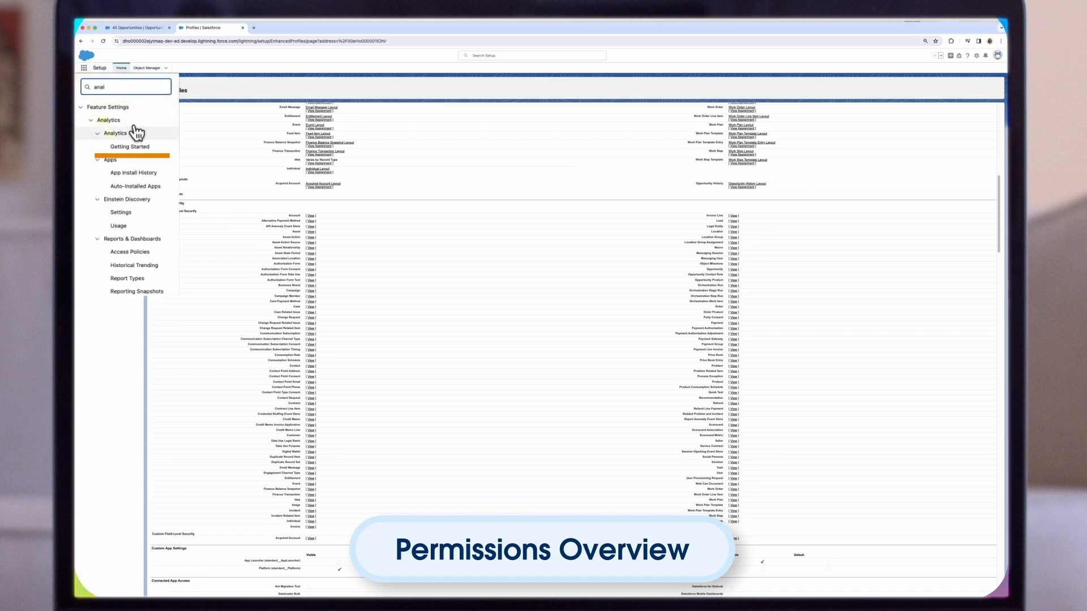
Enable CRM Analytics from Analytics > Getting Started and confirm with OK.
{"action": "left_click", "coordinate": [130, 146]}
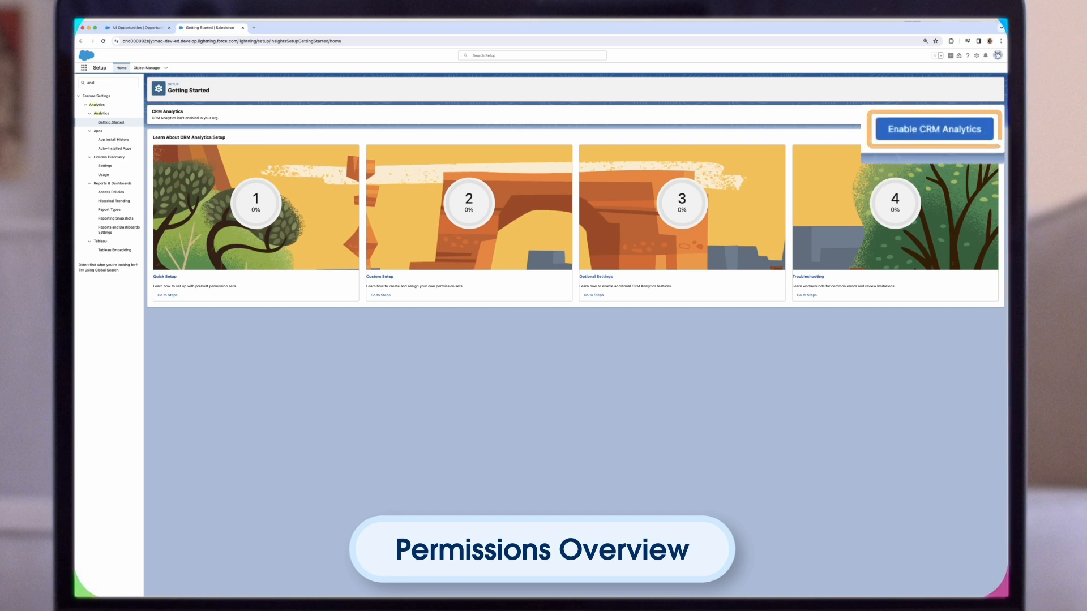
{"action": "left_click", "coordinate": [933, 129]}
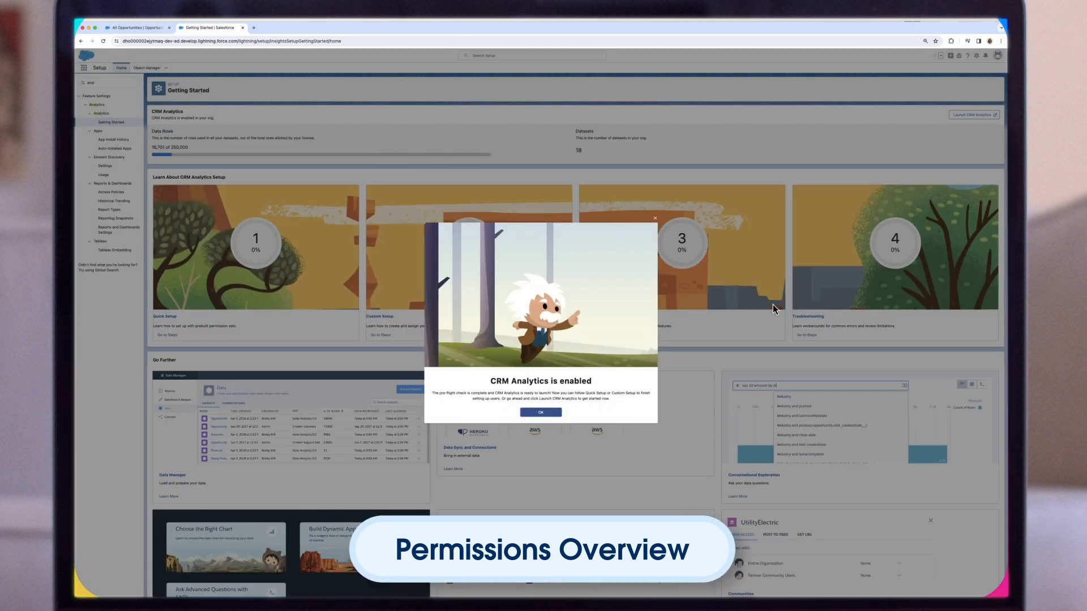
{"action": "left_click", "coordinate": [540, 412]}
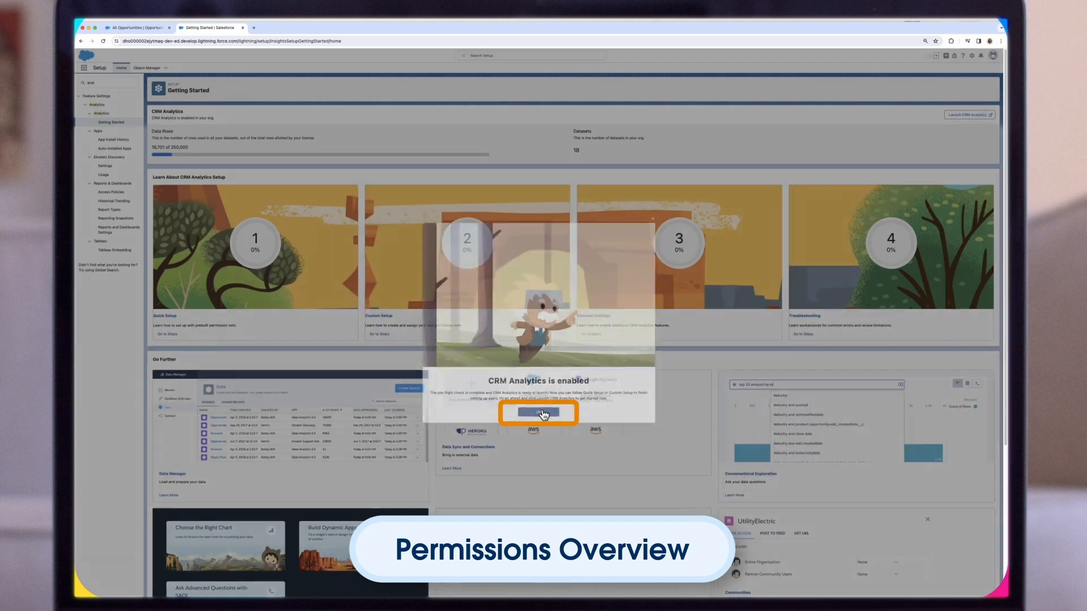
{"action": "left_click", "coordinate": [538, 413]}
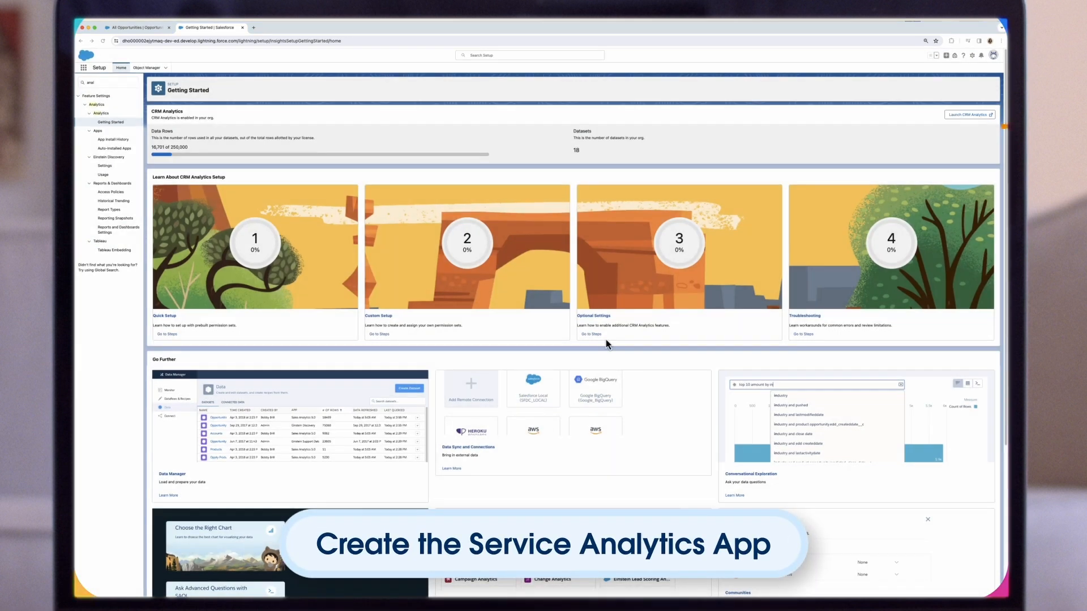
Launch CRM Analytics and create a new app from the Service Analytics template.
{"action": "left_click", "coordinate": [968, 115]}
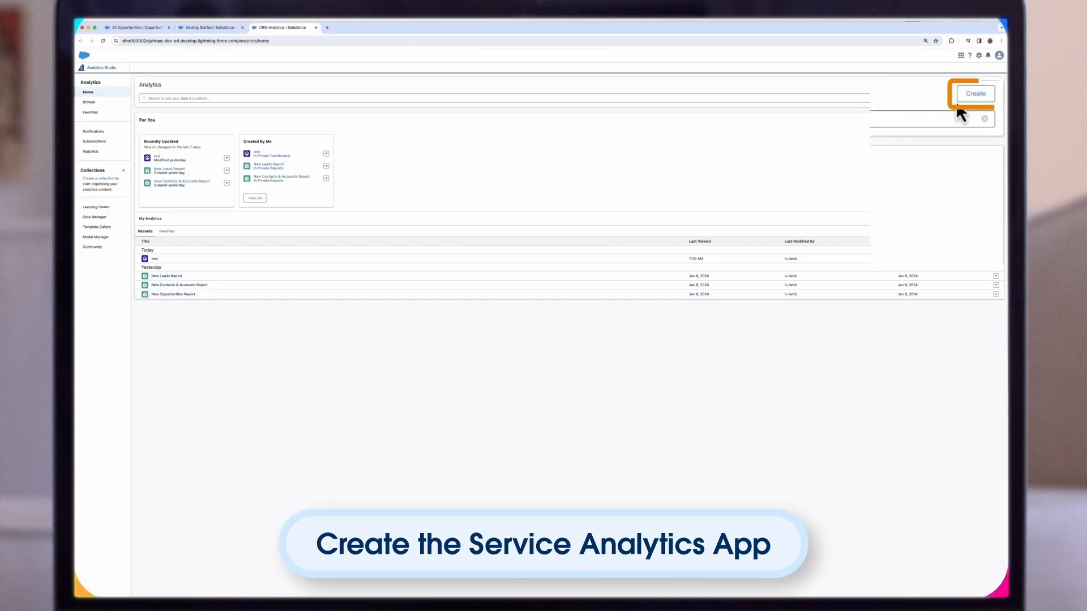
{"action": "left_click", "coordinate": [975, 93]}
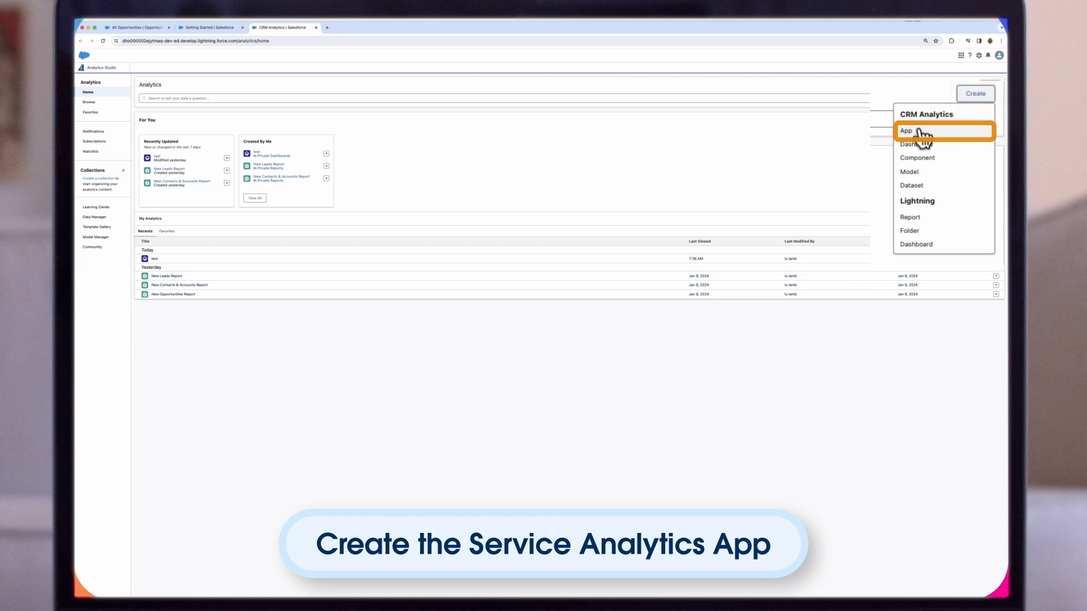
{"action": "left_click", "coordinate": [906, 131]}
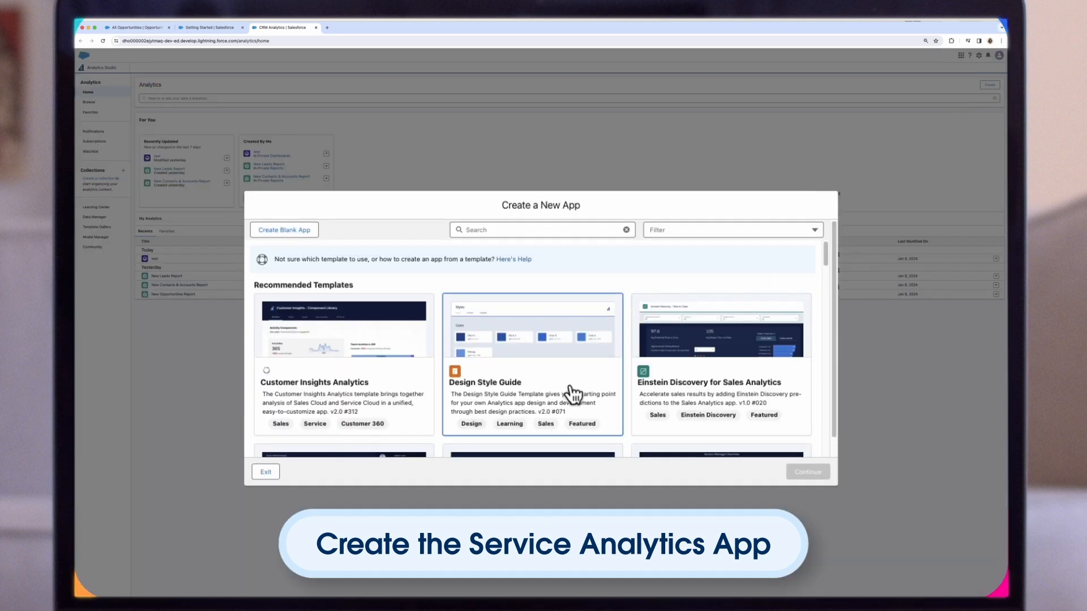
{"action": "scroll", "scroll_direction": "down", "scroll_amount": 3}
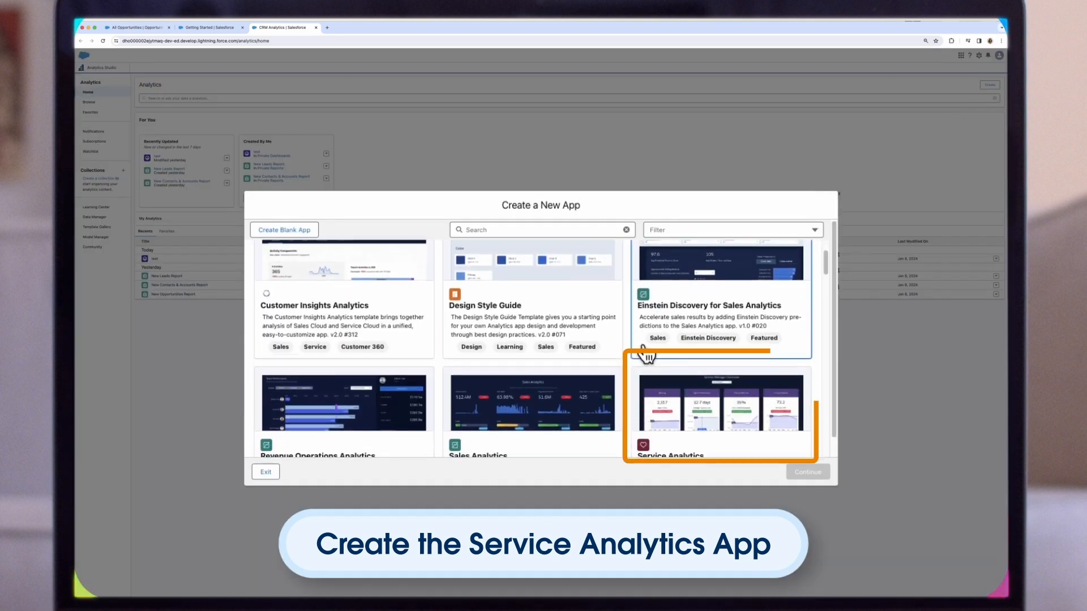
{"action": "left_click", "coordinate": [719, 412]}
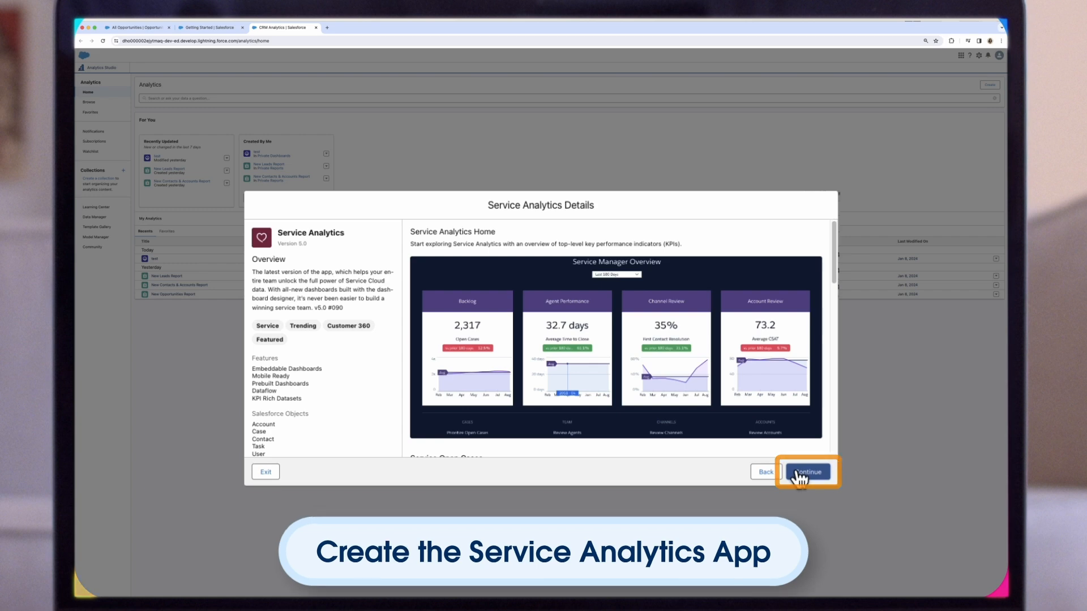
{"action": "left_click", "coordinate": [806, 472]}
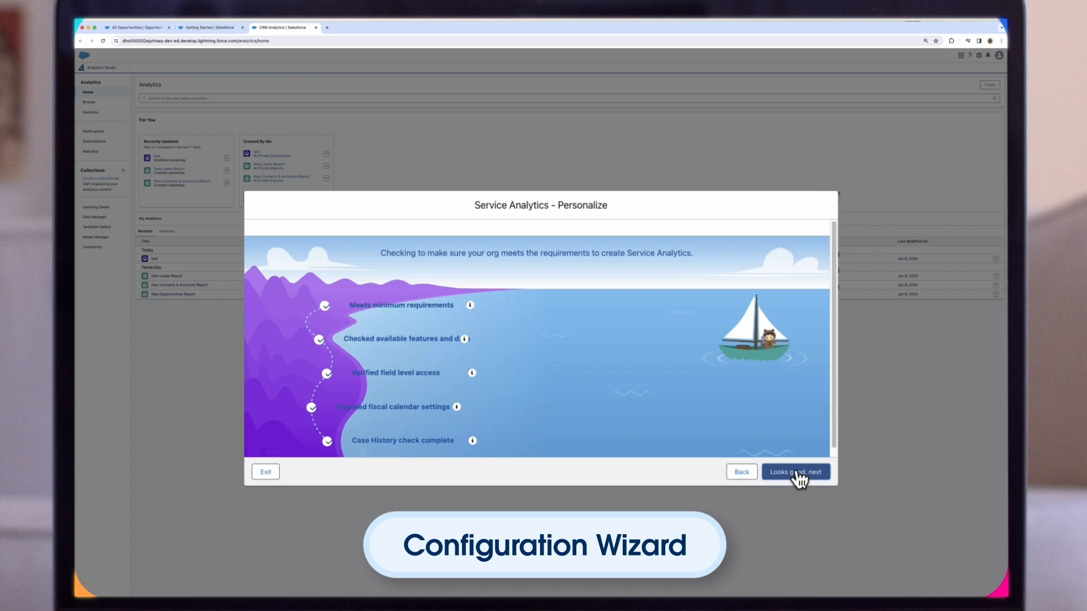
Accept the passing org requirements check with 'Looks good, next'.
{"action": "left_click", "coordinate": [795, 471]}
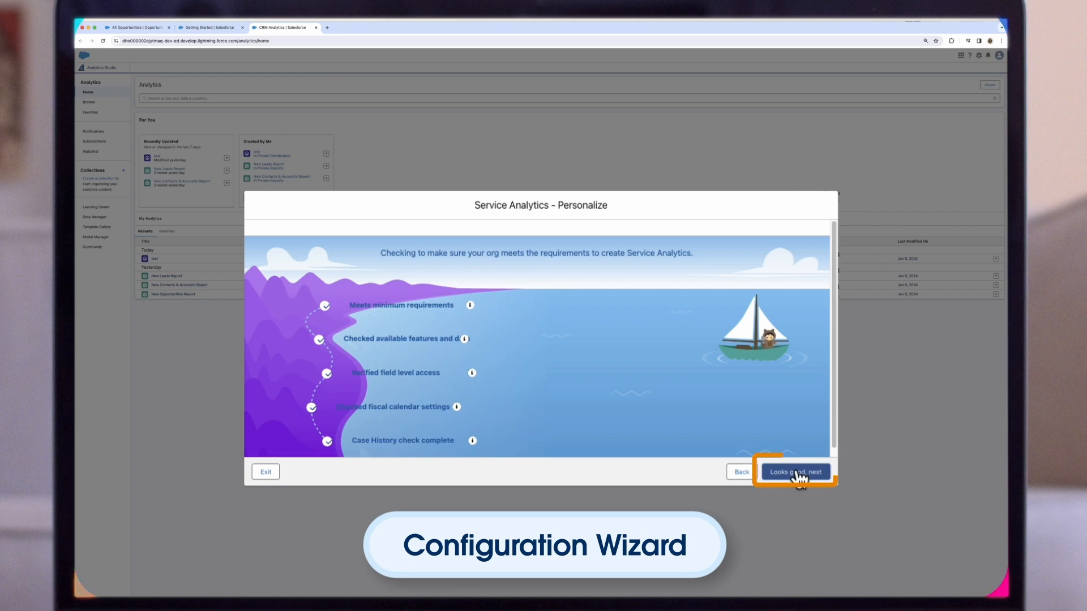
{"action": "left_click", "coordinate": [795, 472]}
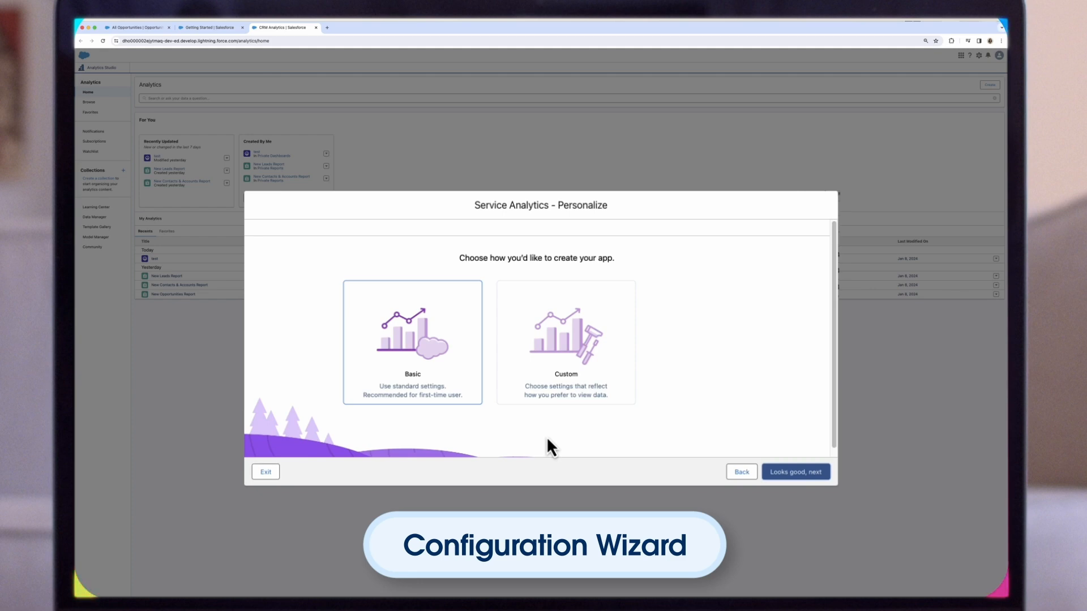
Choose Basic setup and pick Company as the case category field.
{"action": "left_click", "coordinate": [566, 343]}
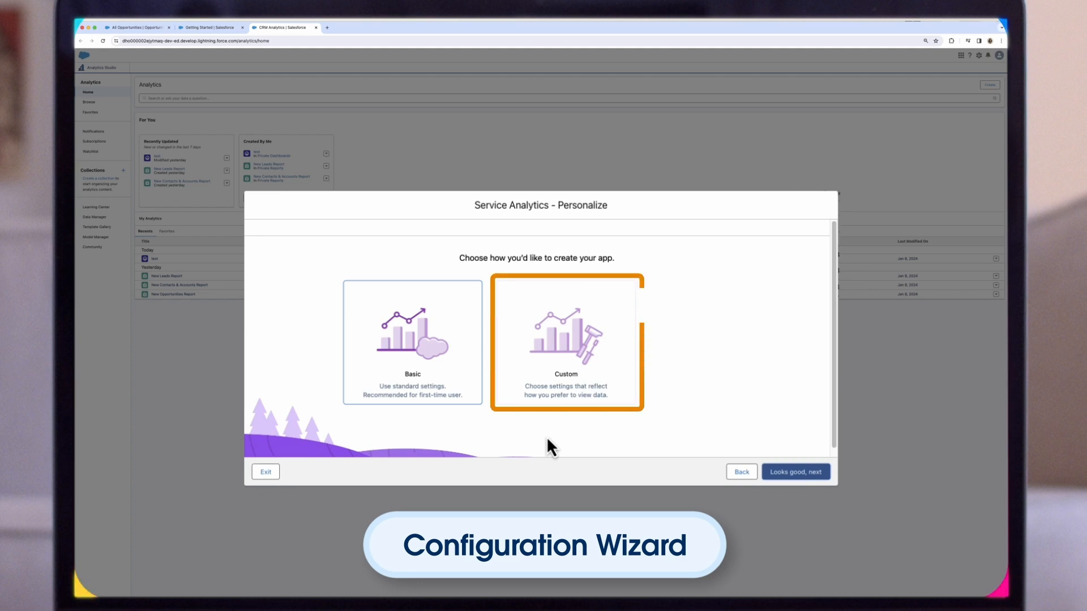
{"action": "left_click", "coordinate": [412, 342]}
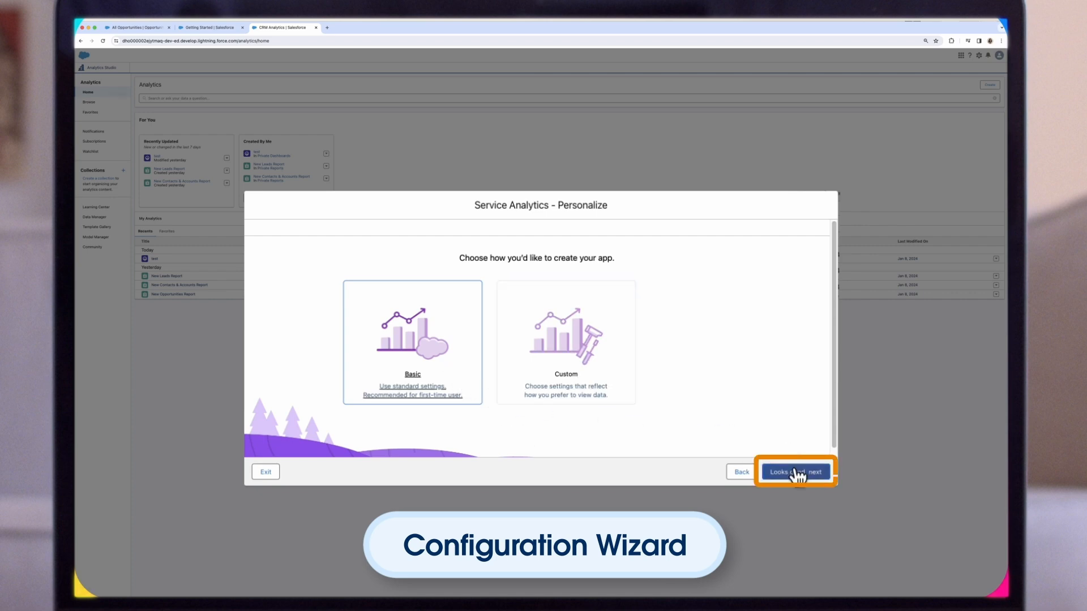
{"action": "left_click", "coordinate": [795, 472]}
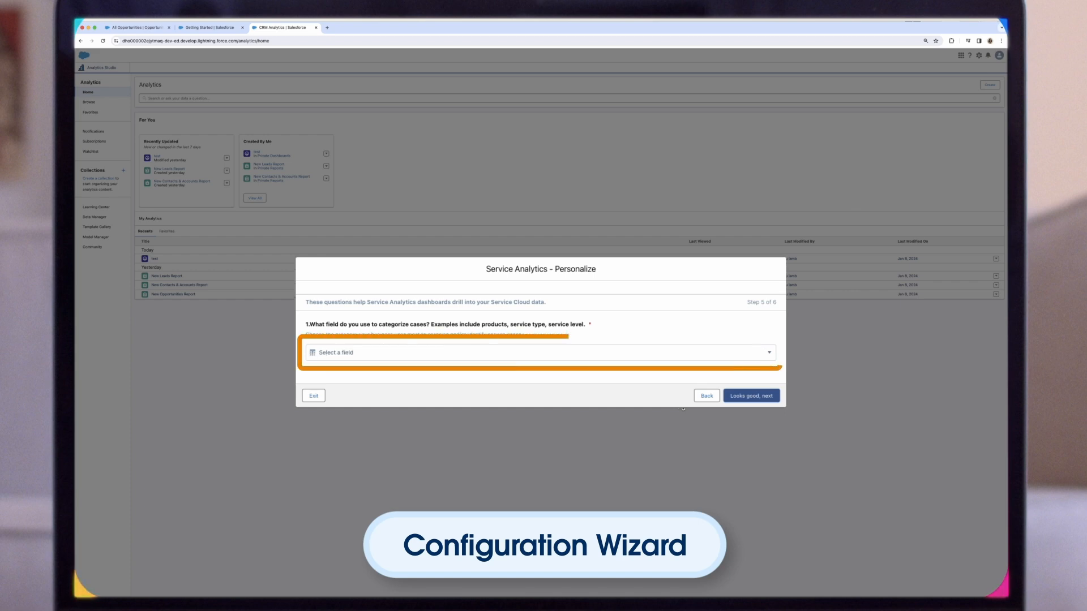
{"action": "left_click", "coordinate": [541, 352]}
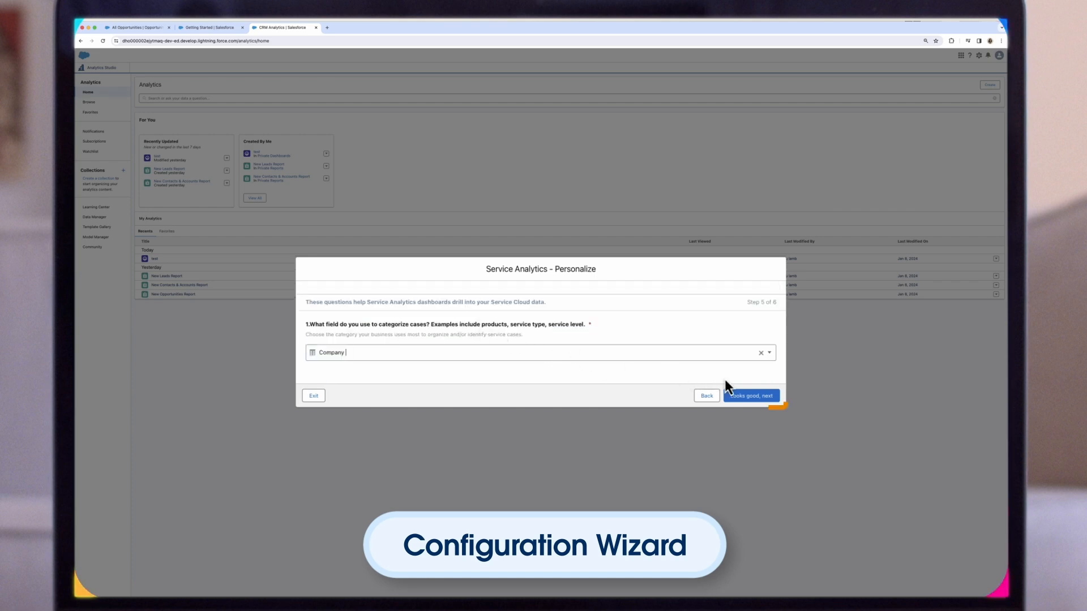
{"action": "left_click", "coordinate": [750, 396]}
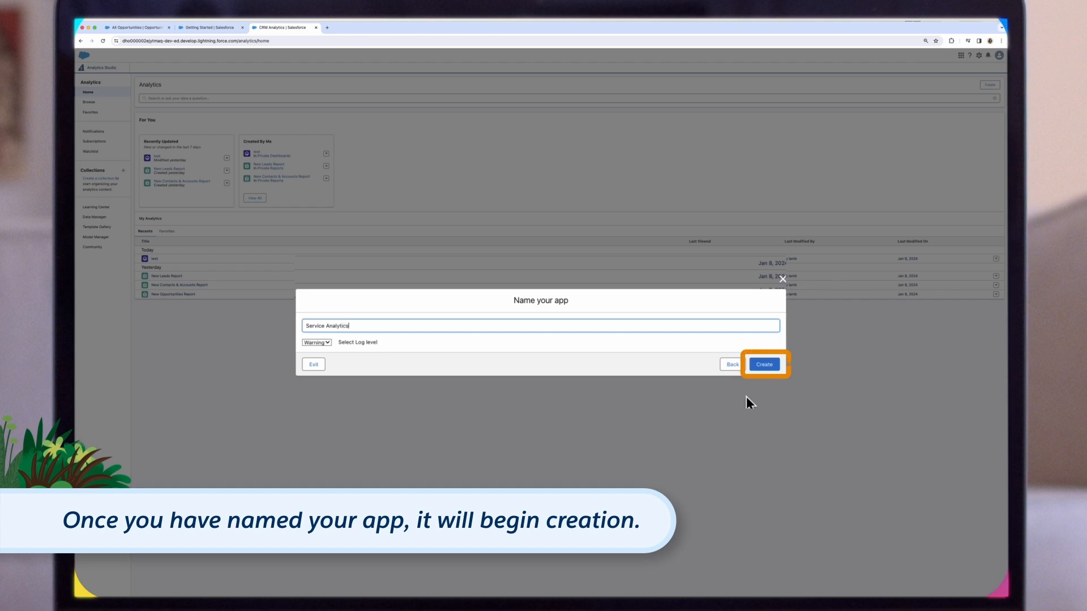
Create the app named Service Analytics and open Data Manager's Jobs Monitor.
{"action": "left_click", "coordinate": [763, 364]}
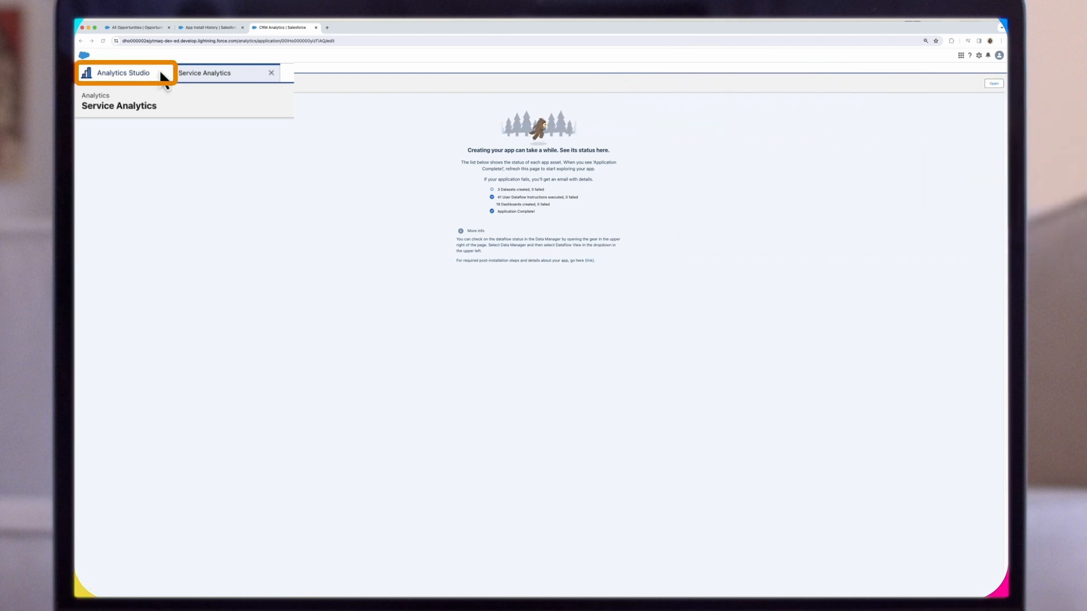
{"action": "left_click", "coordinate": [123, 72]}
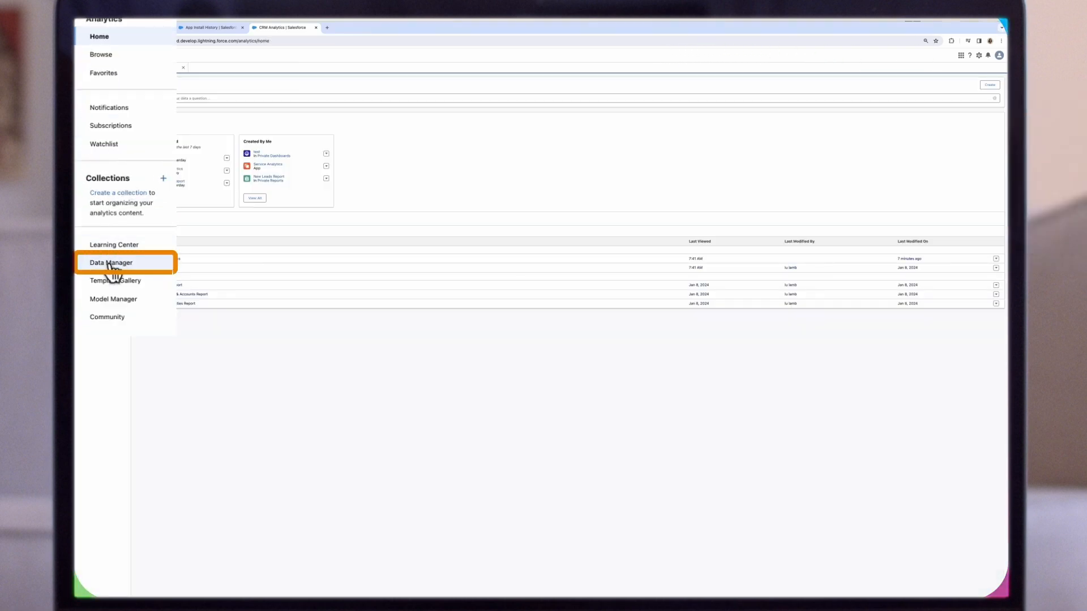
{"action": "left_click", "coordinate": [108, 262]}
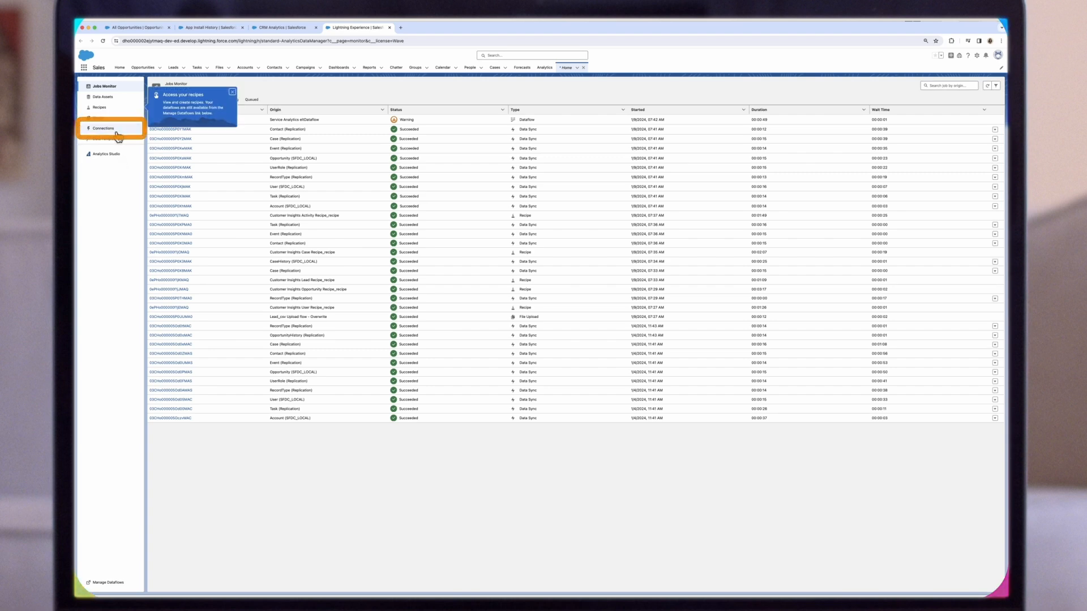
Set SFDC_LOCAL to sync weekly on Saturday at 12:00 AM and review the schedule.
{"action": "left_click", "coordinate": [103, 129]}
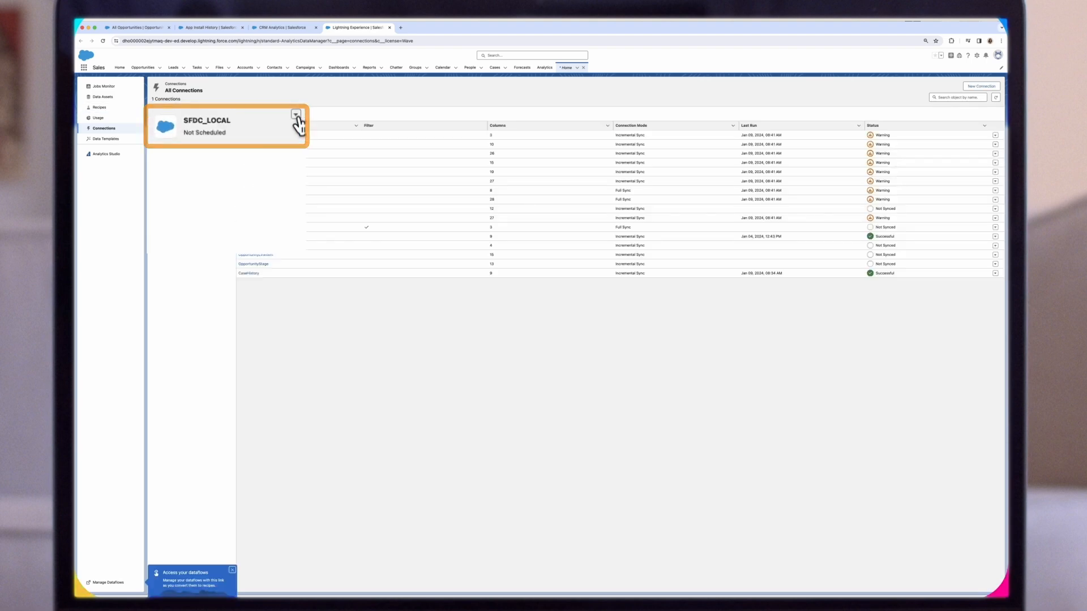
{"action": "left_click", "coordinate": [297, 113]}
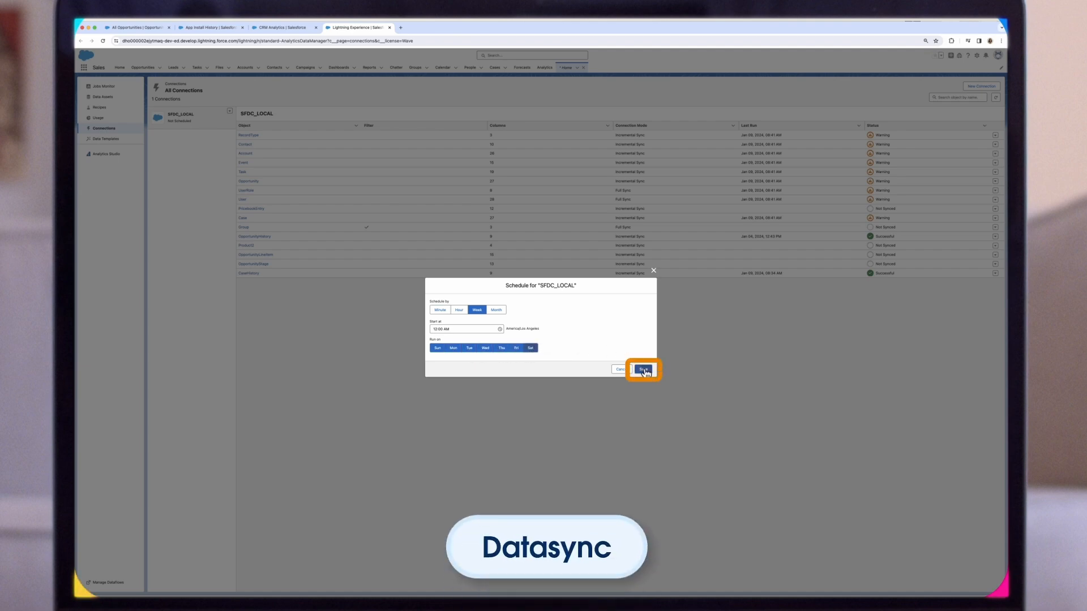
{"action": "left_click", "coordinate": [643, 369]}
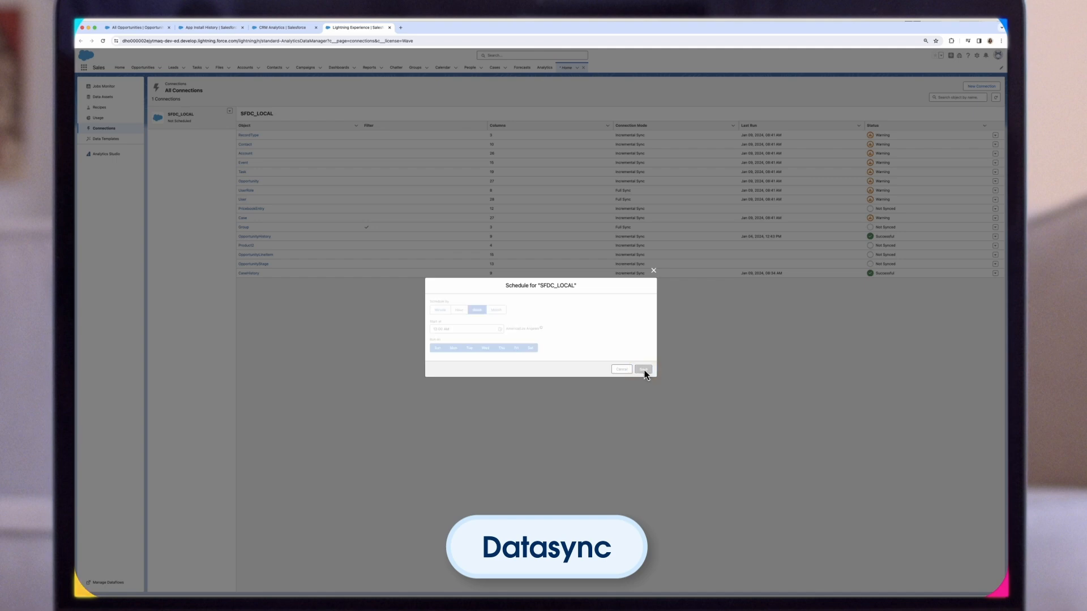
{"action": "left_click", "coordinate": [644, 368]}
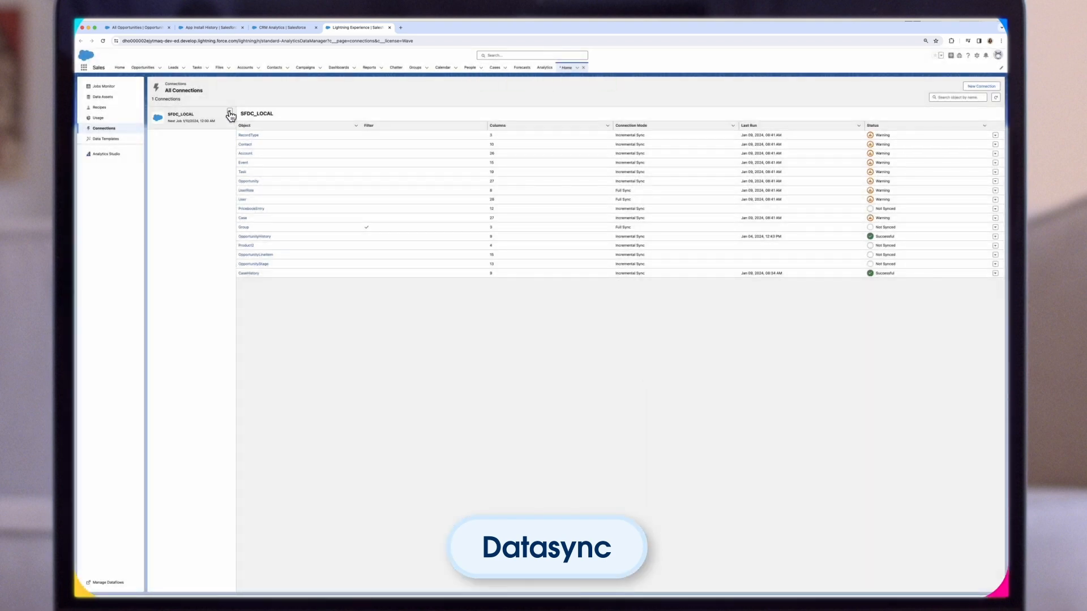
{"action": "left_click", "coordinate": [191, 118]}
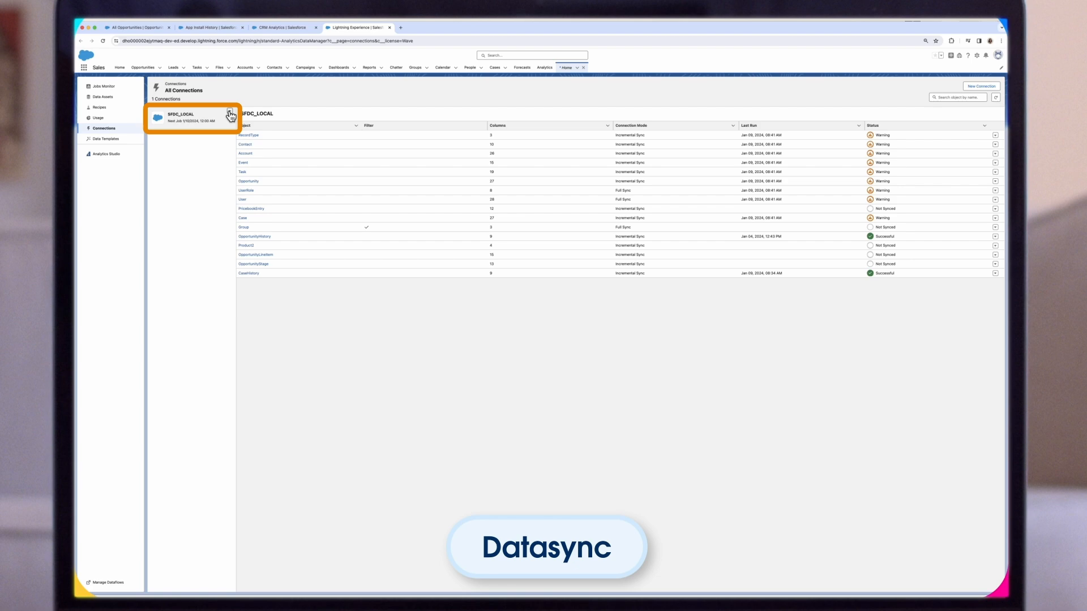
{"action": "left_click", "coordinate": [230, 112]}
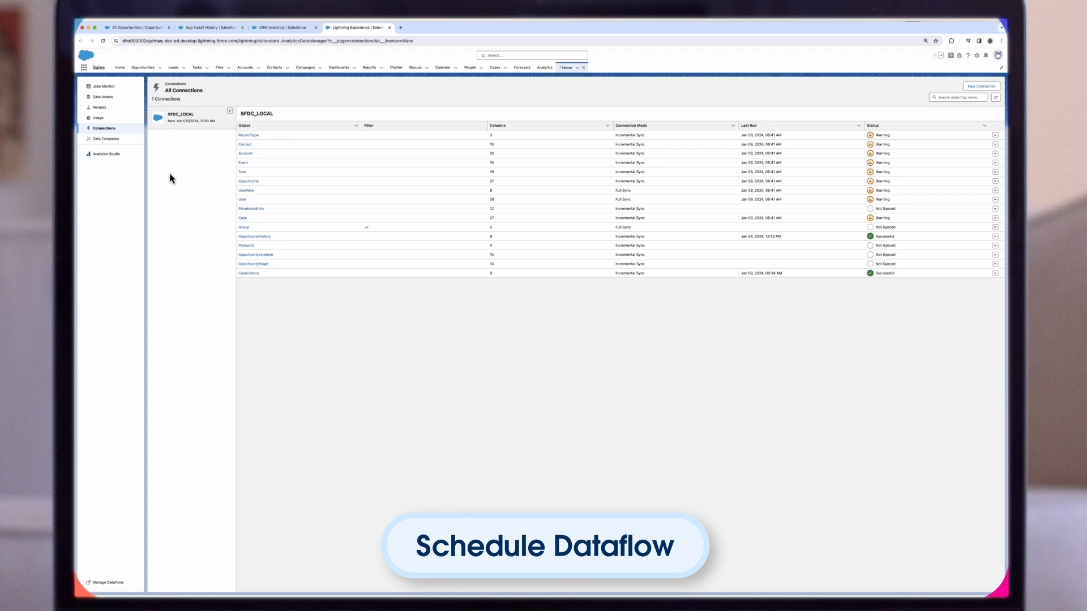
Open the App Install History page by searching 'app in' in Setup Quick Find.
{"action": "left_click", "coordinate": [951, 61]}
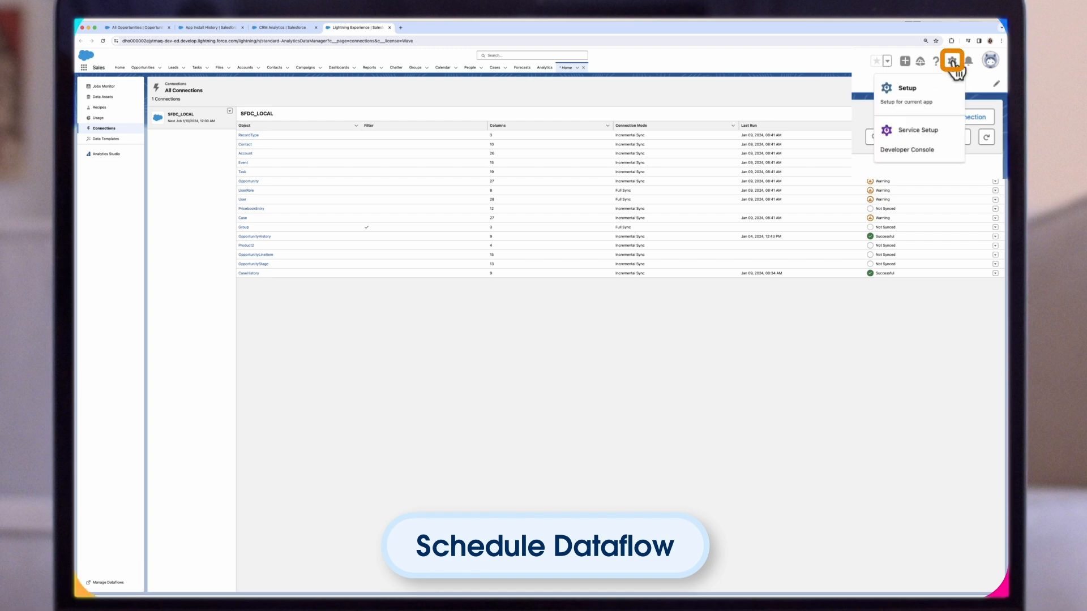
{"action": "left_click", "coordinate": [906, 88]}
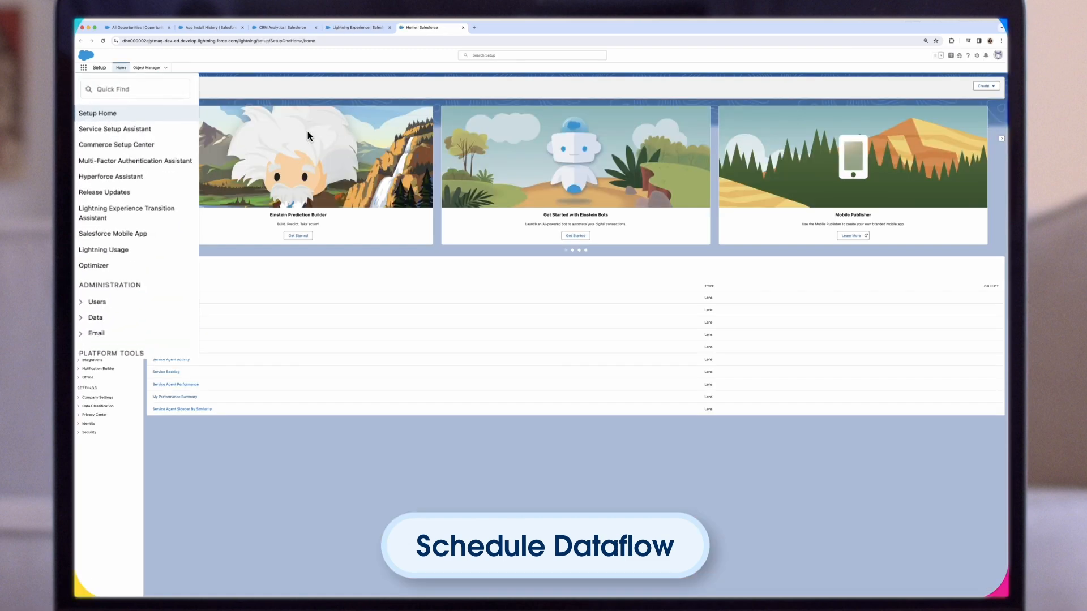
{"action": "left_click", "coordinate": [135, 89]}
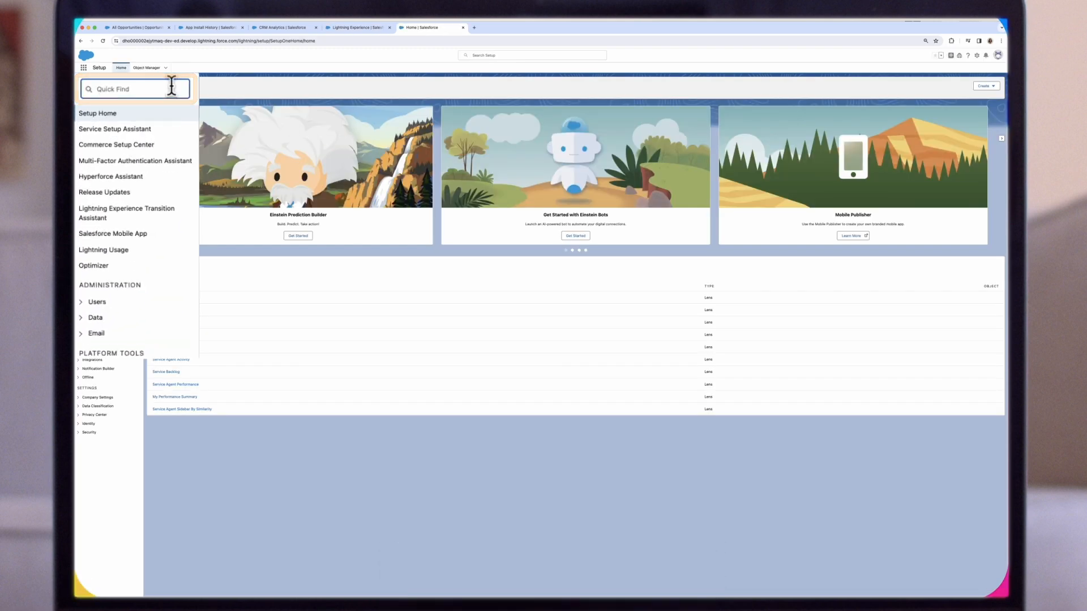
{"action": "type", "text": "app insta"}
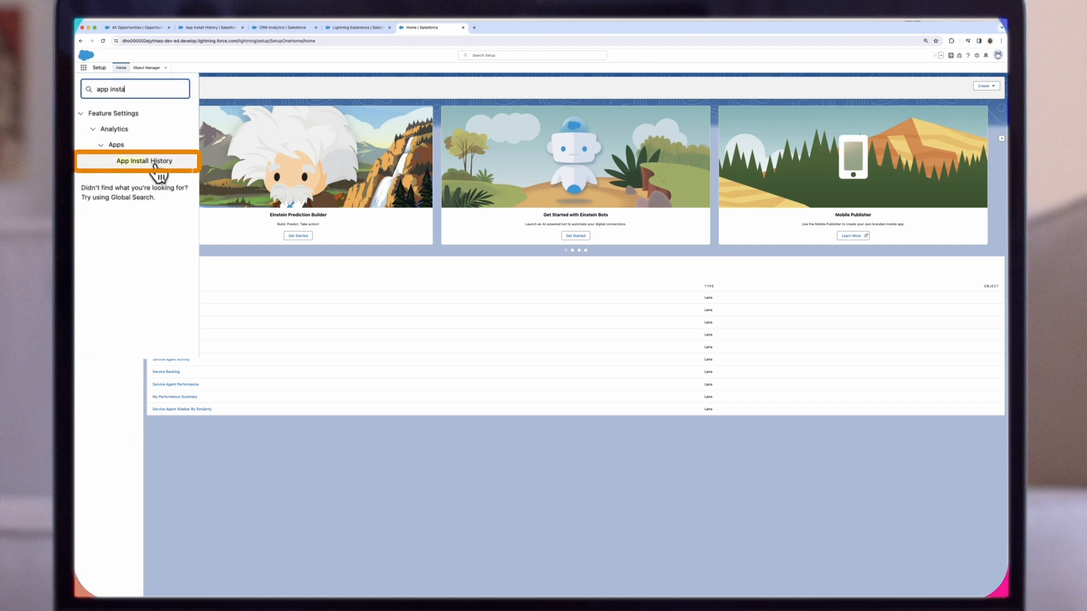
{"action": "left_click", "coordinate": [137, 161]}
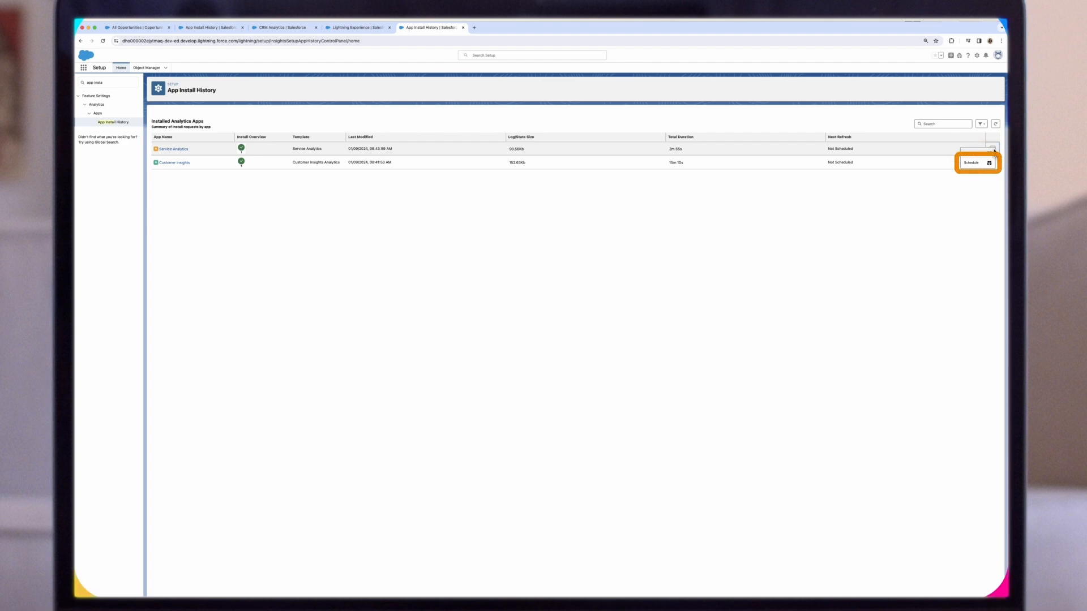
Schedule Service Analytics to refresh every day, Sunday through Saturday, and save.
{"action": "left_click", "coordinate": [970, 163]}
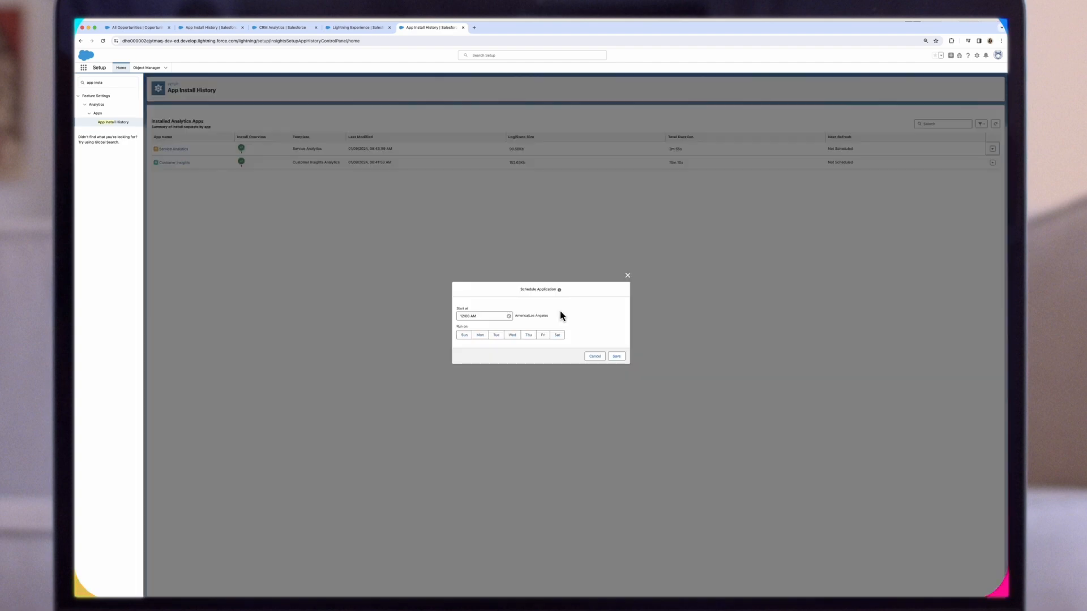
{"action": "left_click", "coordinate": [464, 335]}
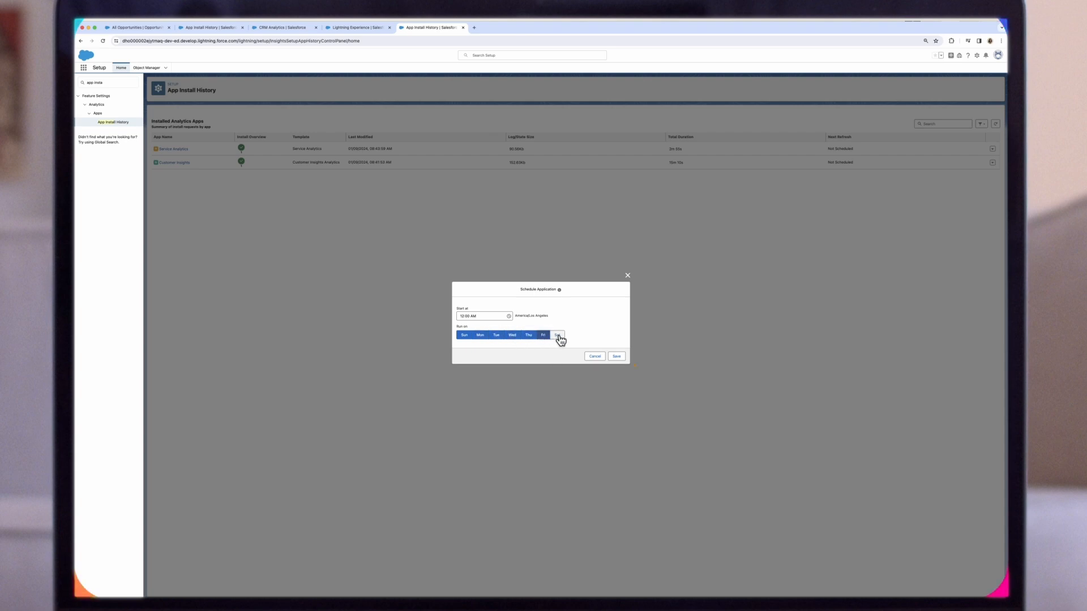
{"action": "left_click", "coordinate": [557, 336]}
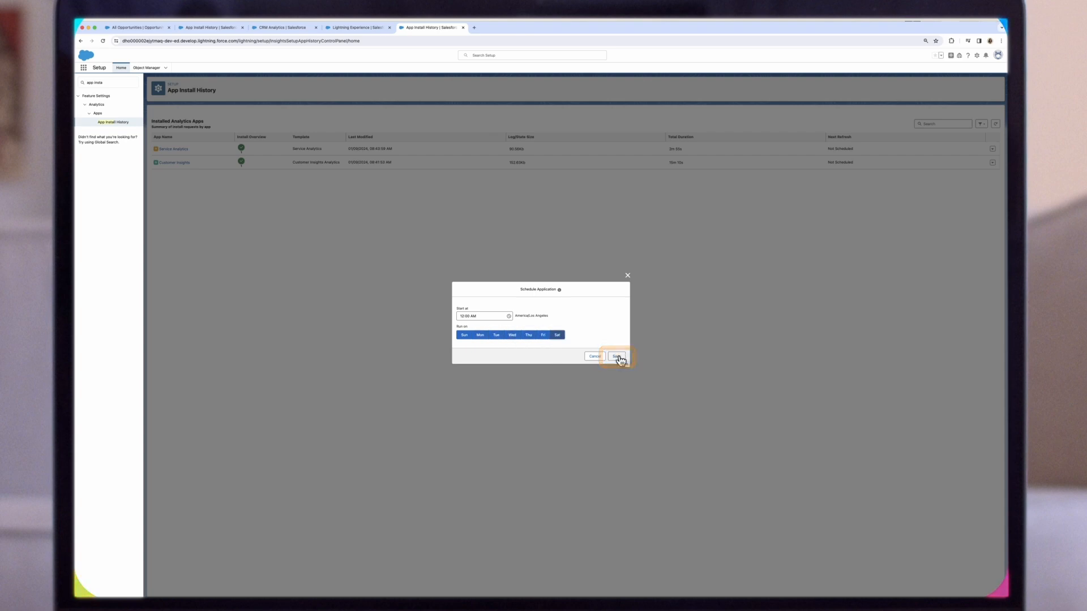
{"action": "left_click", "coordinate": [615, 356]}
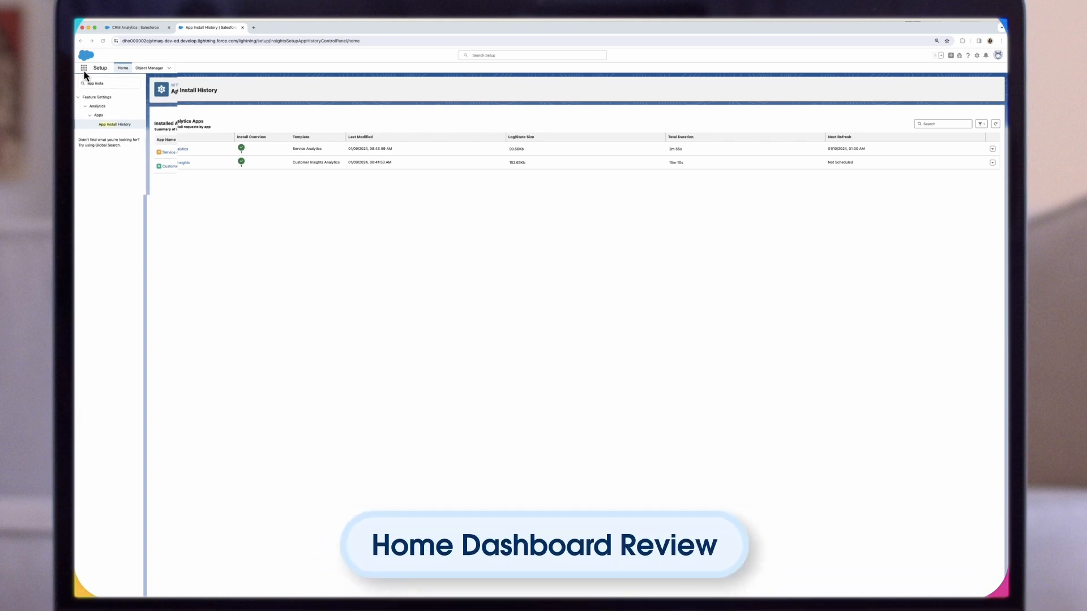
Launch Analytics Studio from the App Launcher and open the Service Analytics app.
{"action": "left_click", "coordinate": [83, 72]}
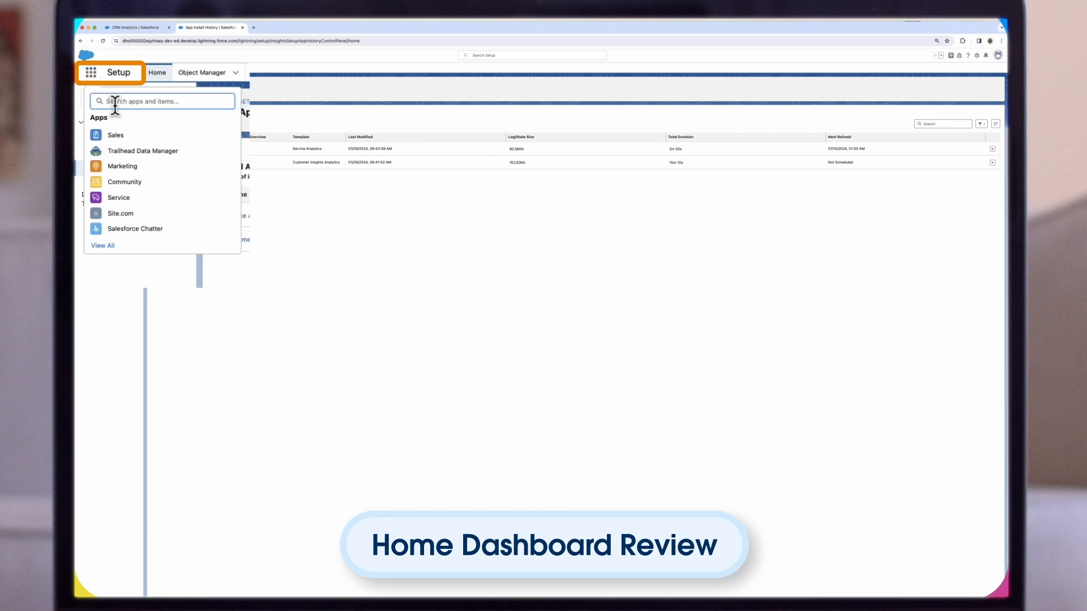
{"action": "type", "text": "an"}
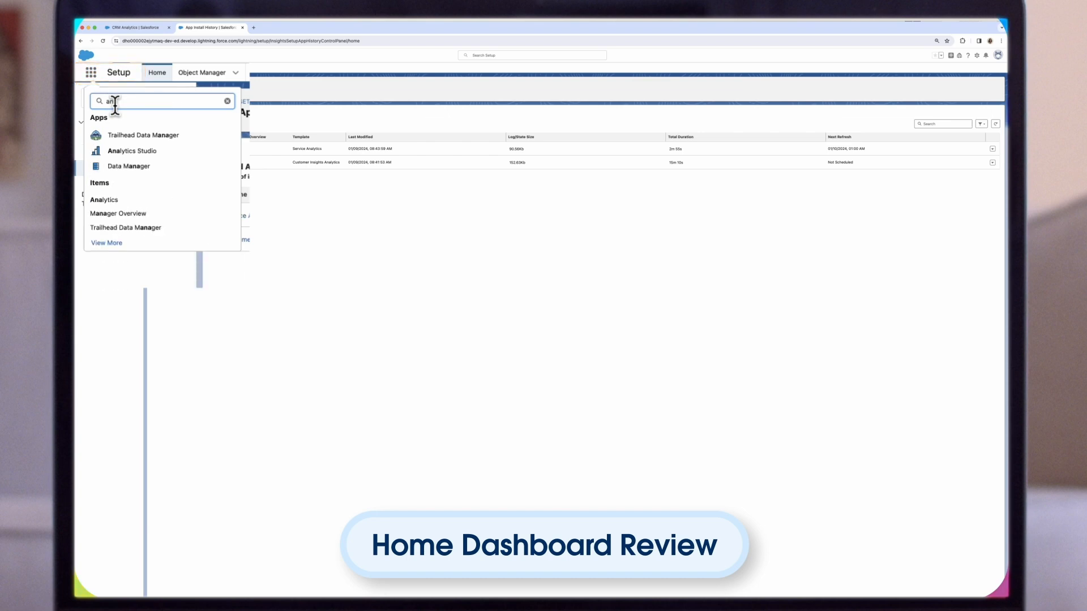
{"action": "left_click", "coordinate": [132, 150]}
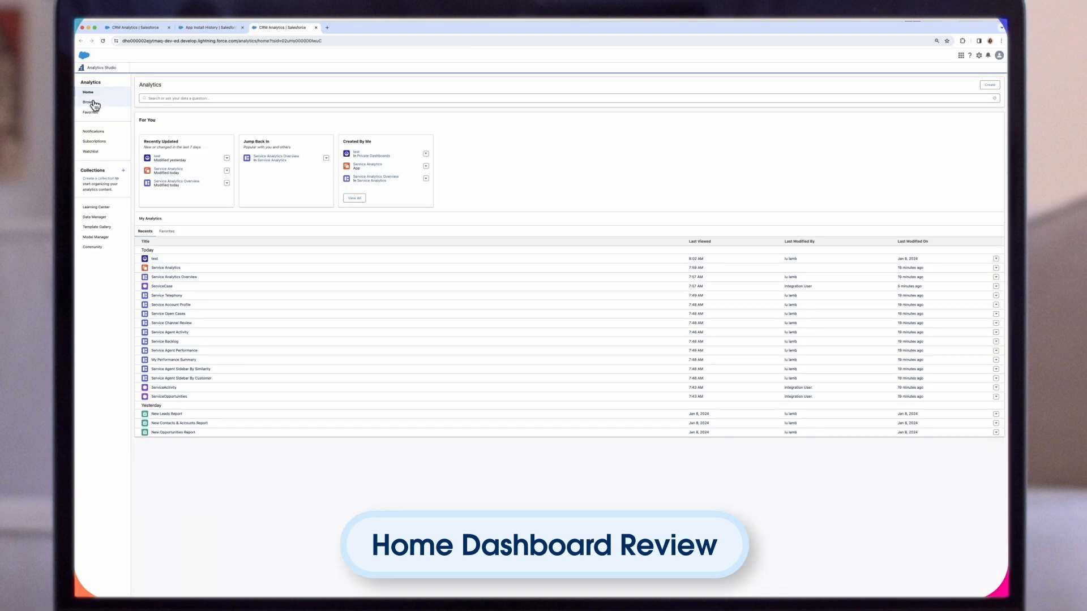
{"action": "left_click", "coordinate": [86, 102]}
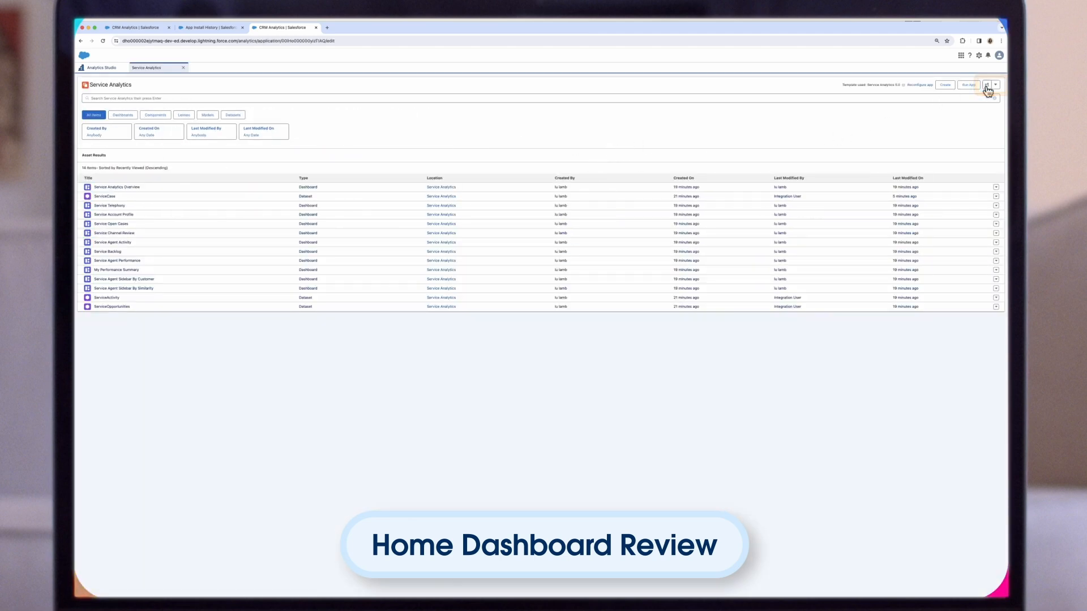
{"action": "left_click", "coordinate": [987, 84]}
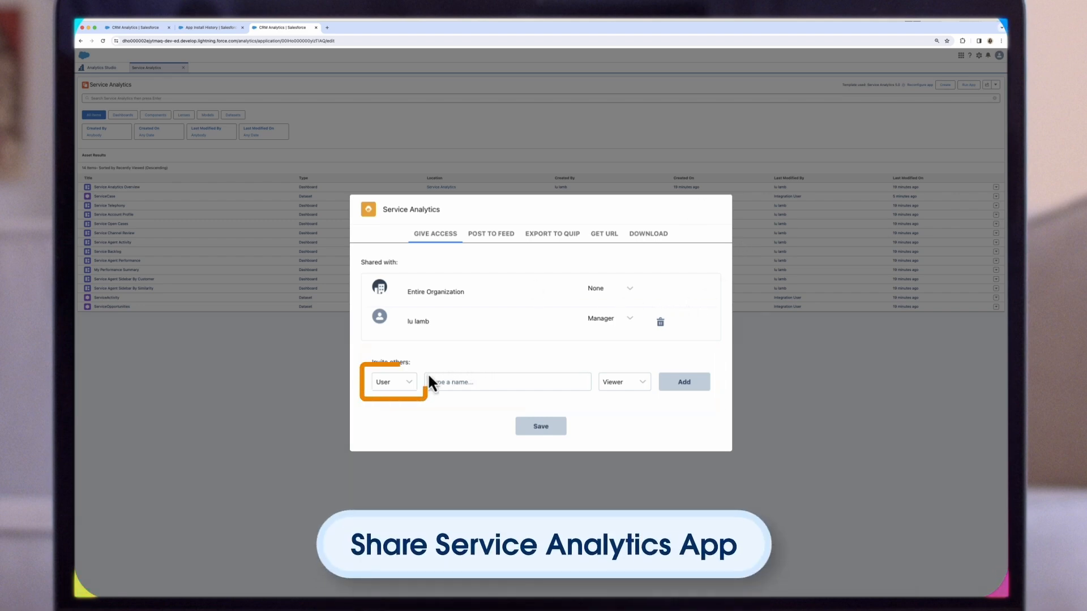
{"action": "left_click", "coordinate": [391, 381]}
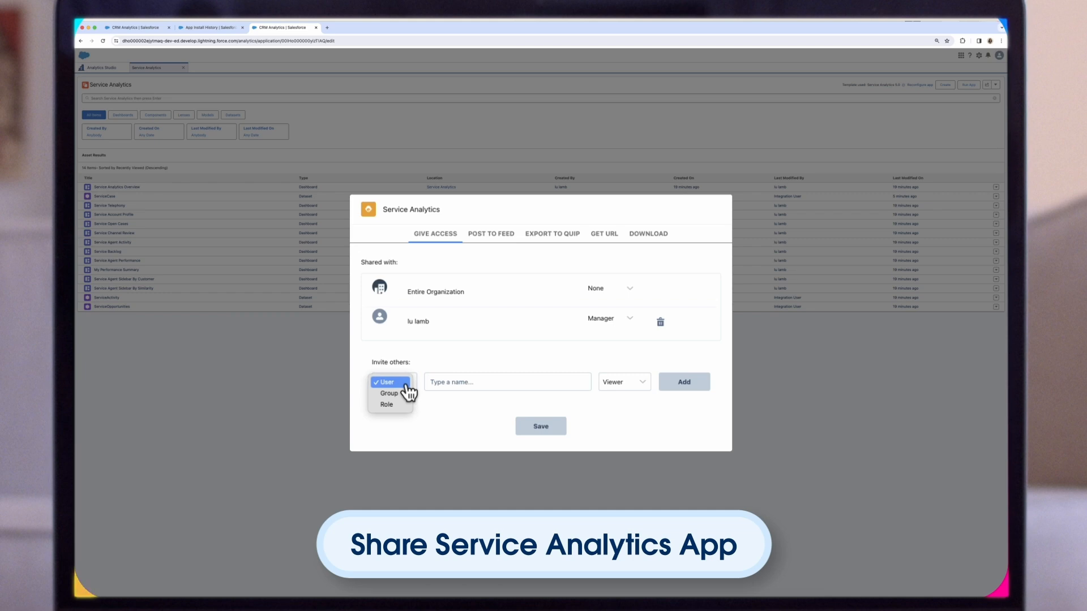
{"action": "left_click", "coordinate": [385, 381]}
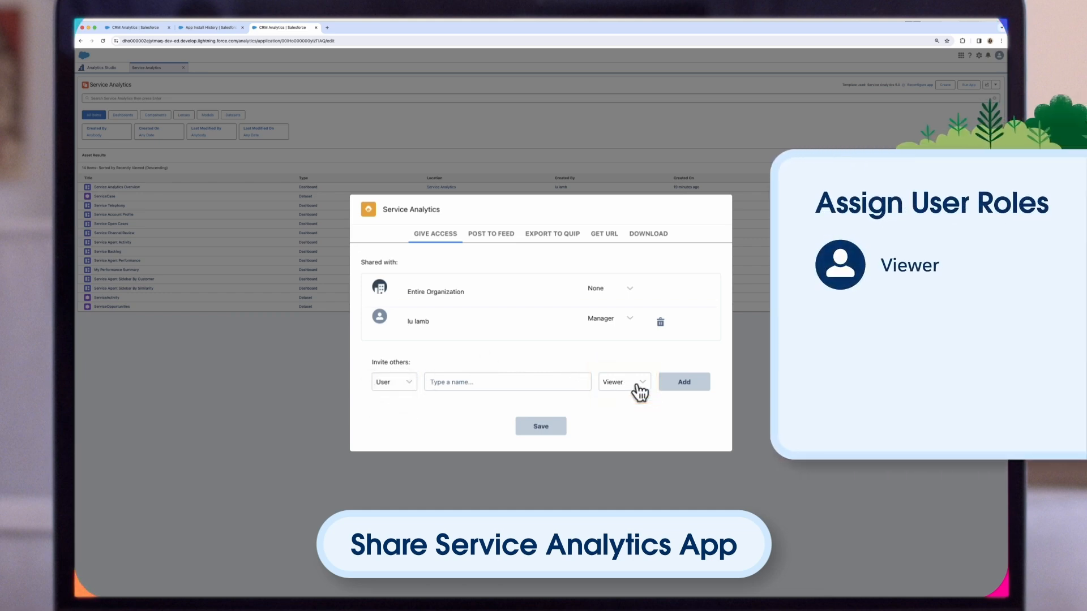
{"action": "left_click", "coordinate": [623, 382]}
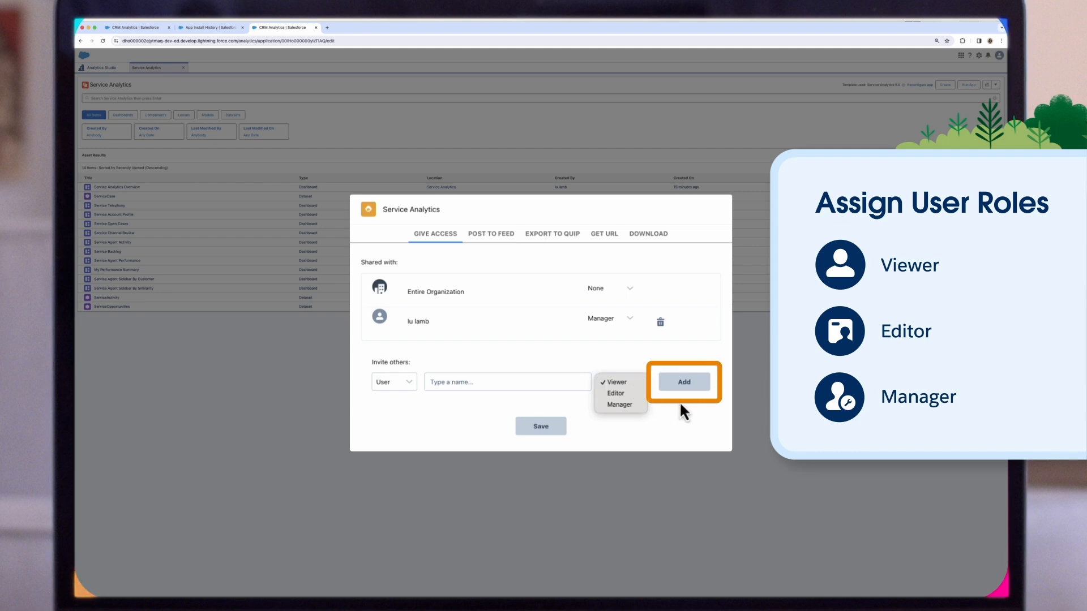
{"action": "left_click", "coordinate": [616, 383]}
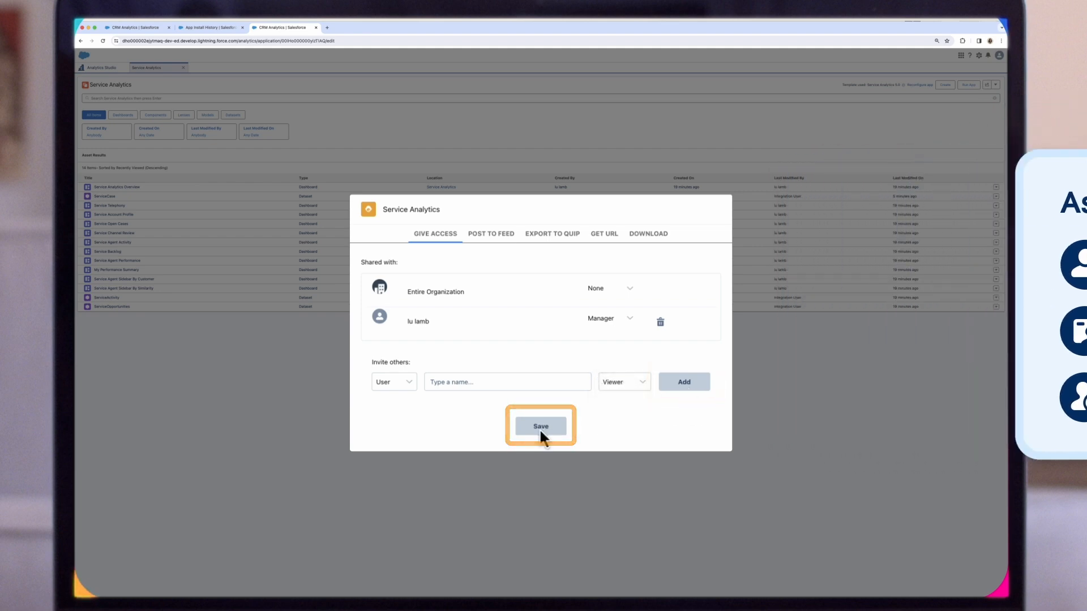
{"action": "left_click", "coordinate": [541, 426]}
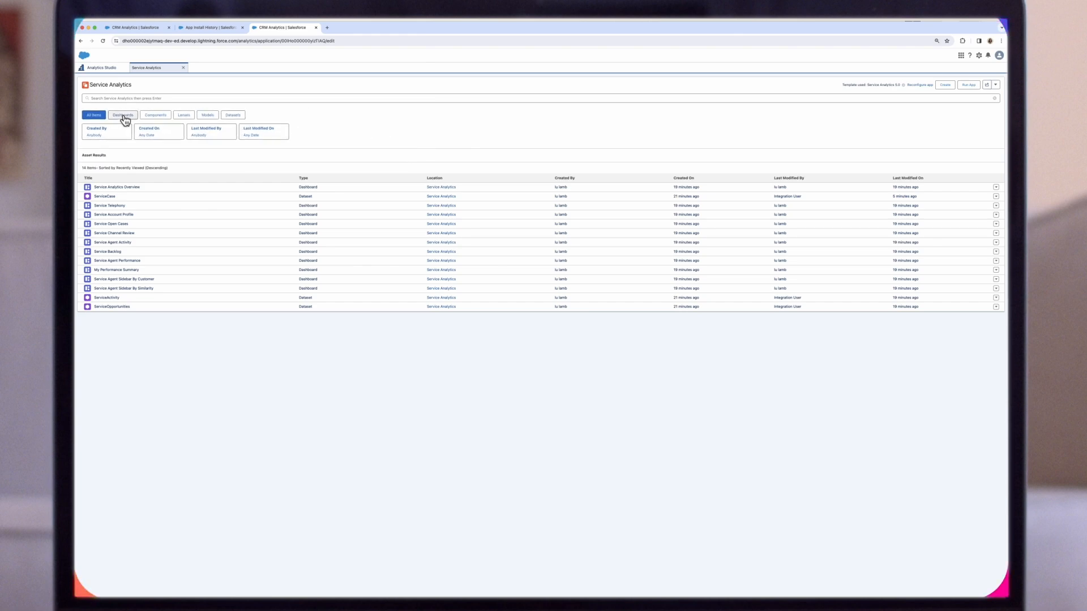
Filter the Service Analytics asset list to show only dashboards.
{"action": "left_click", "coordinate": [123, 115]}
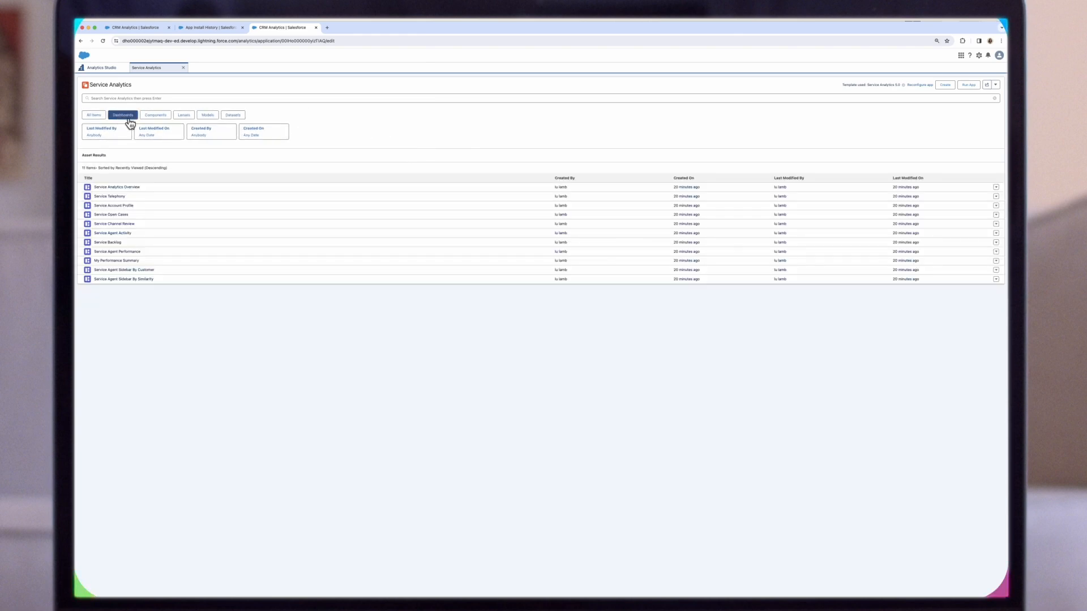
{"action": "mouse_move", "coordinate": [157, 156]}
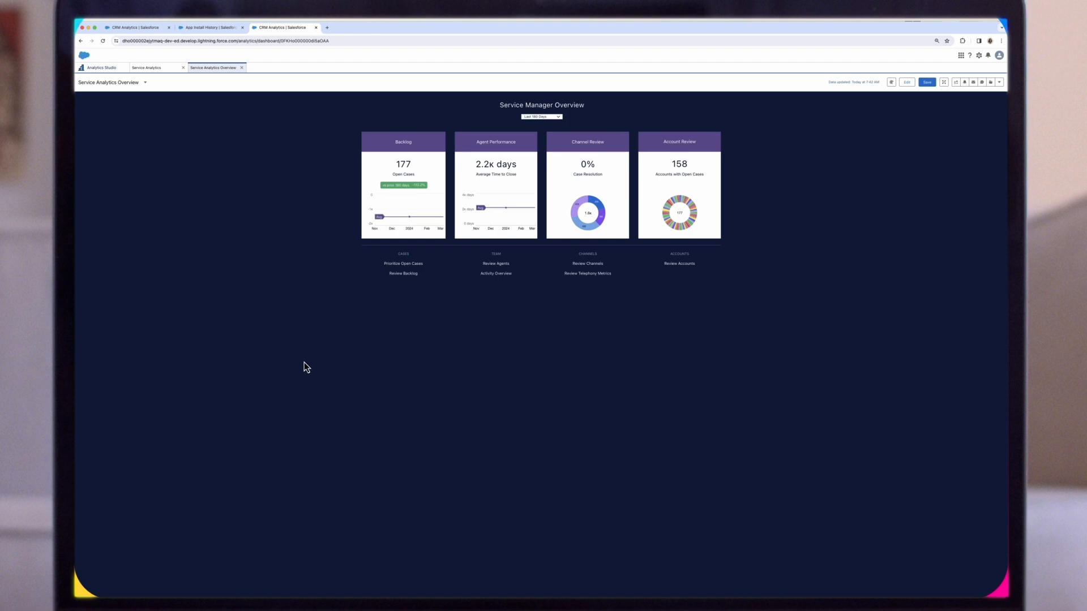
{"action": "mouse_move", "coordinate": [326, 355]}
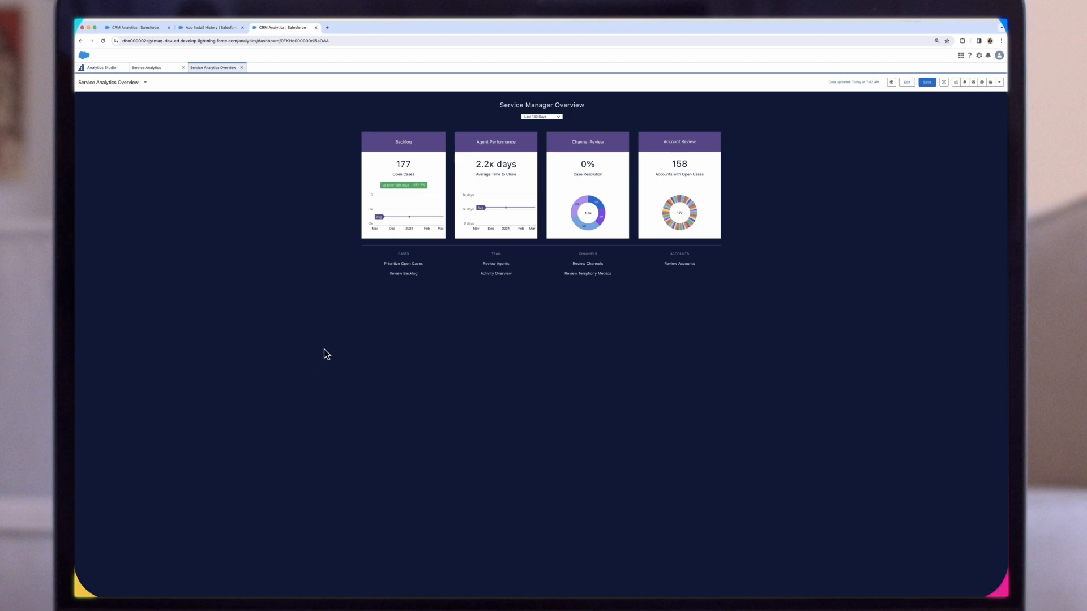